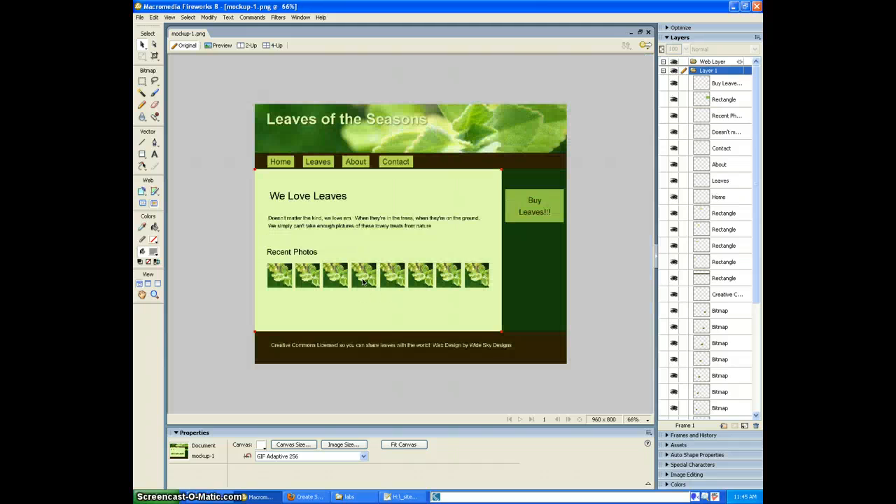
# - Save the basic HTML template as index.html in the projects/png-to-html-2 folder
pyautogui.click(363, 274)
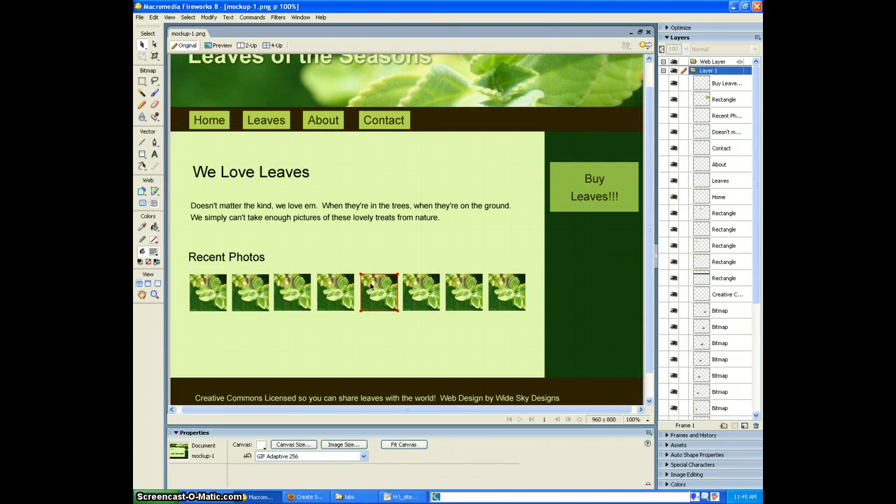
pyautogui.scroll(3)
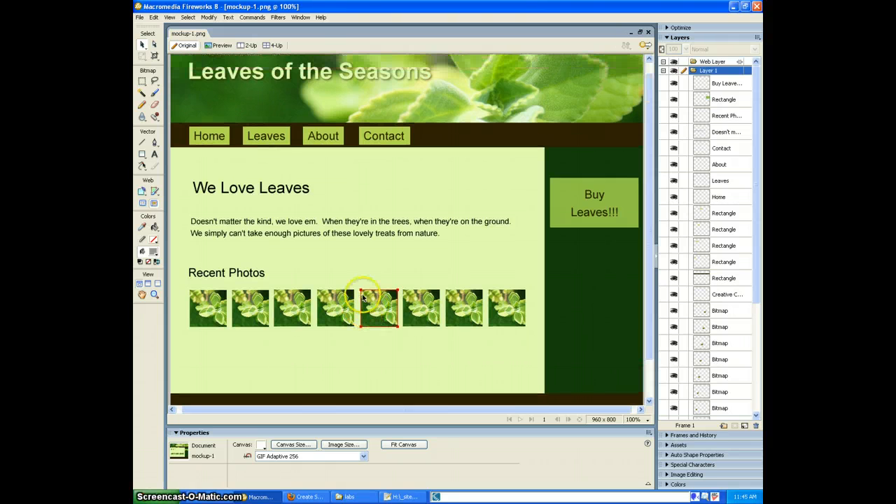
pyautogui.scroll(3)
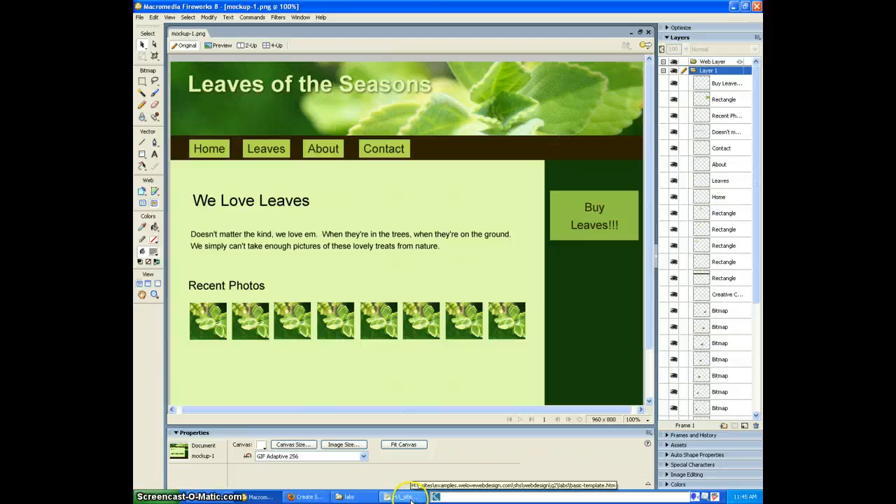
pyautogui.click(402, 496)
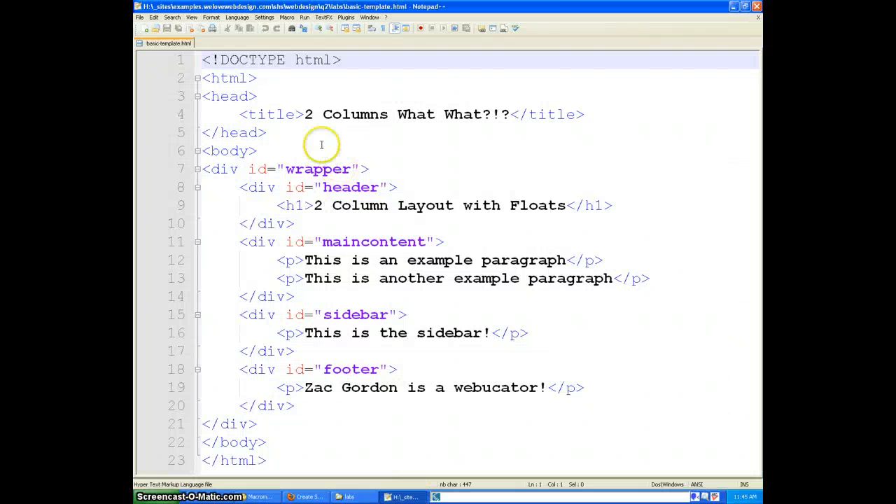
pyautogui.moveTo(305, 110)
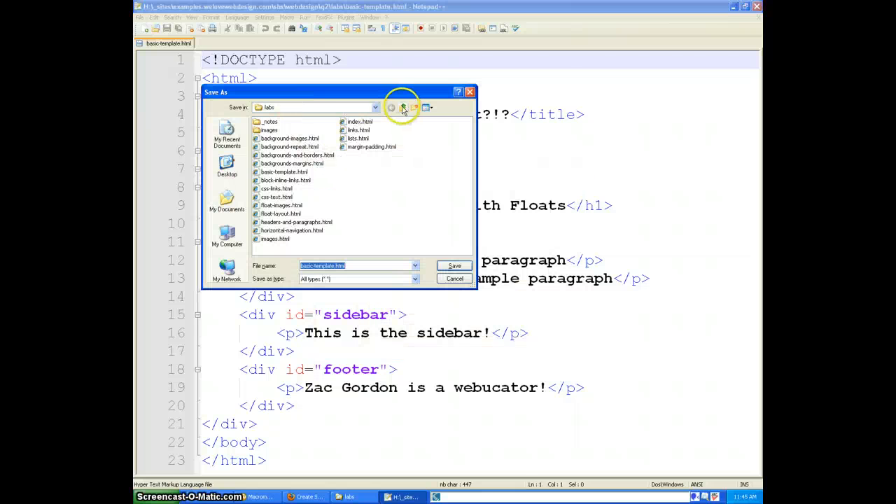
pyautogui.click(403, 107)
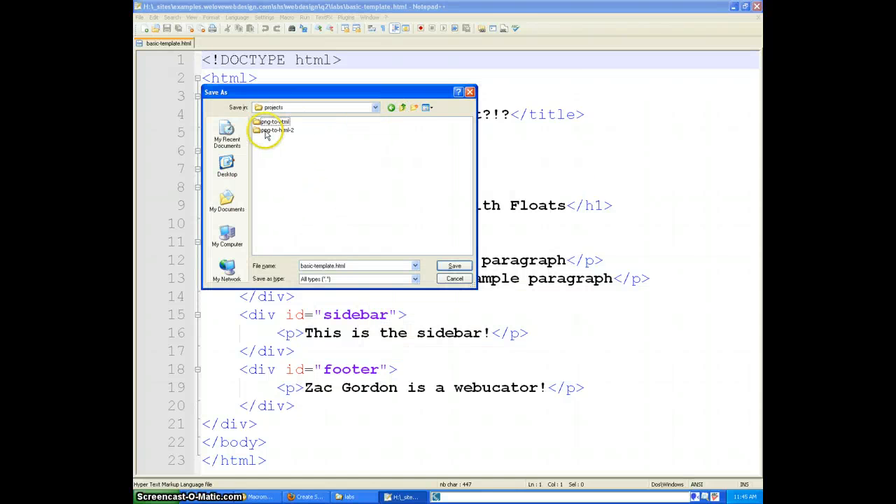
pyautogui.doubleClick(273, 130)
pyautogui.write('ind')
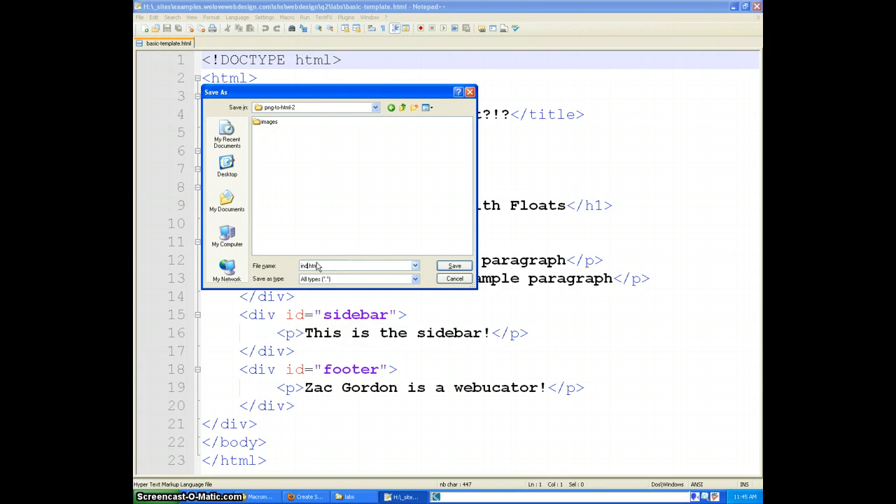
pyautogui.click(454, 265)
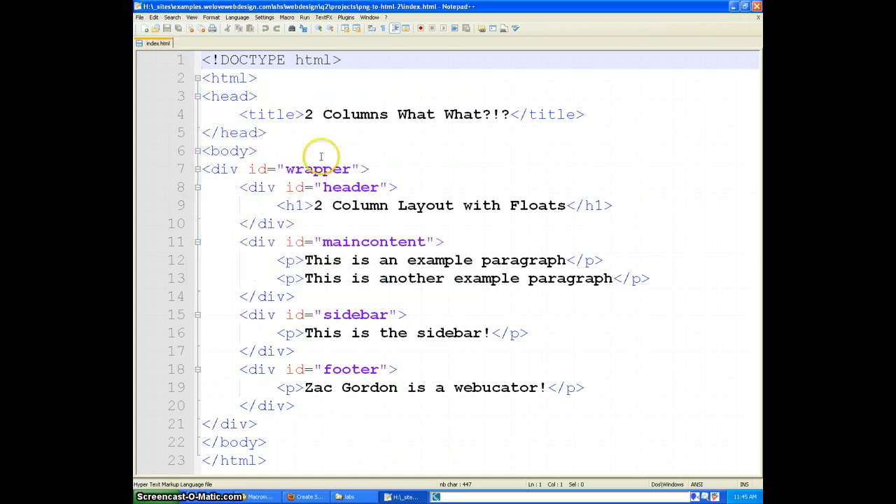
pyautogui.moveTo(299, 159)
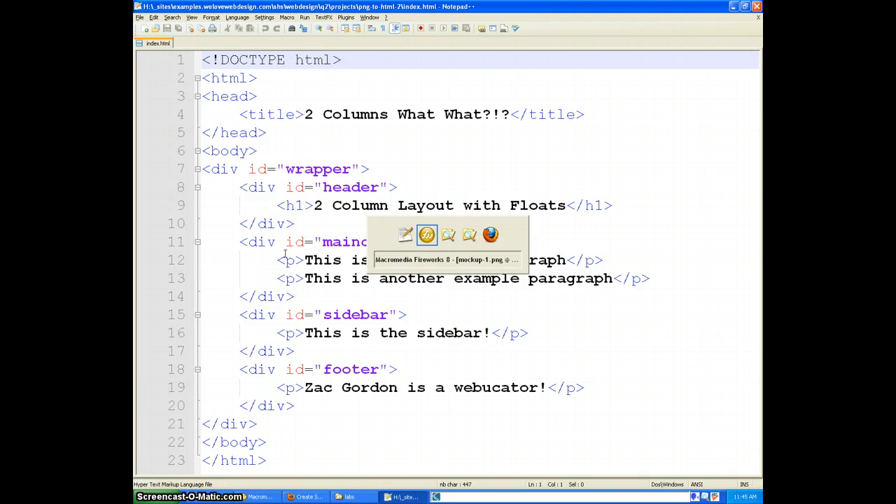
# - Fill index.html with the mockup's leaves title, headings, paragraphs, Buy Leaves link and footer
pyautogui.click(260, 496)
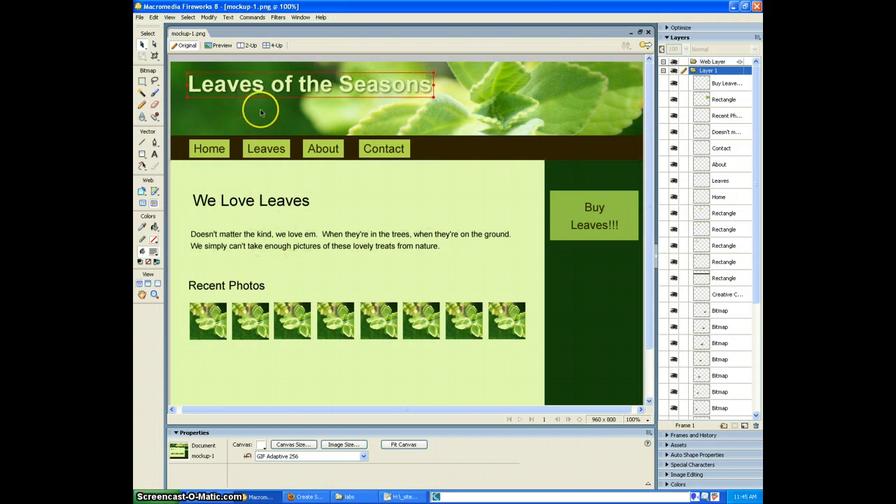
pyautogui.click(594, 216)
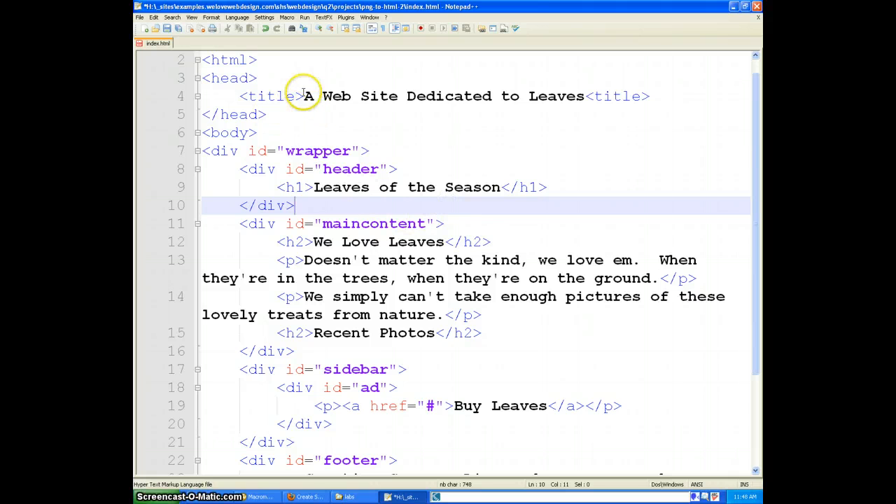
pyautogui.moveTo(303, 96); pyautogui.dragTo(585, 96)
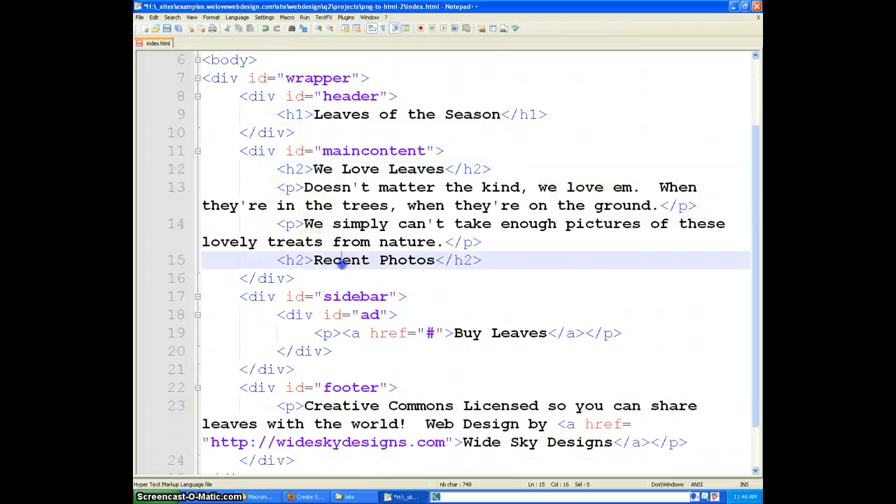
pyautogui.moveTo(446, 332)
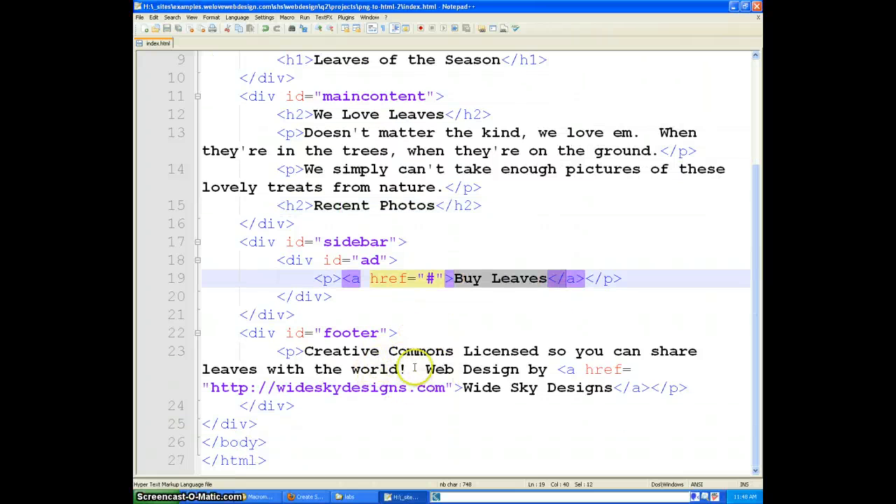
pyautogui.scroll(3)
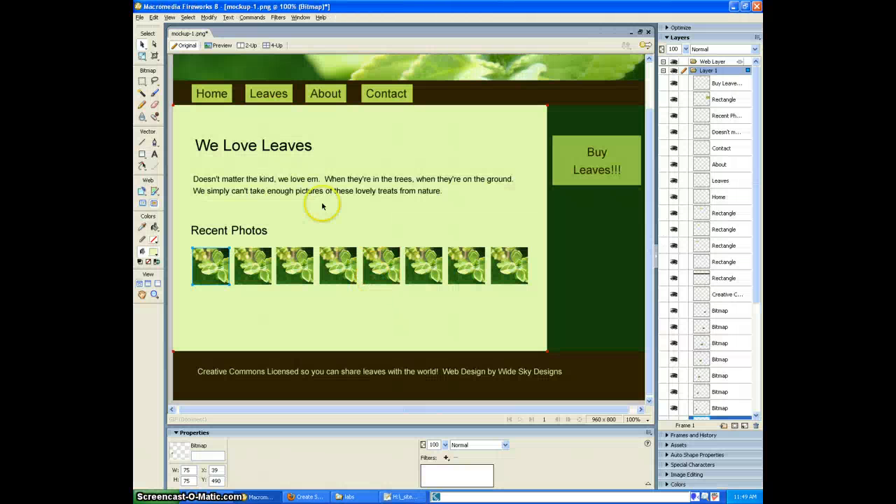
# - Copy a leaf thumbnail from the mockup into a new 75×75 document
pyautogui.click(294, 266)
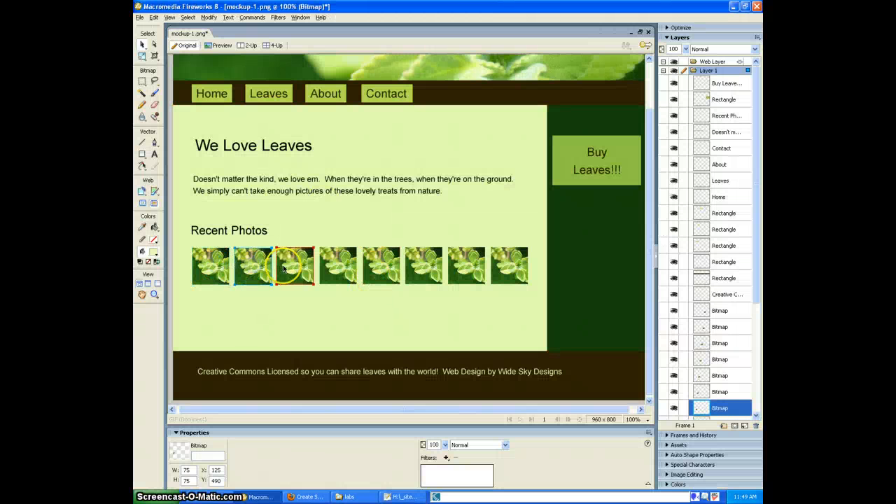
pyautogui.click(381, 265)
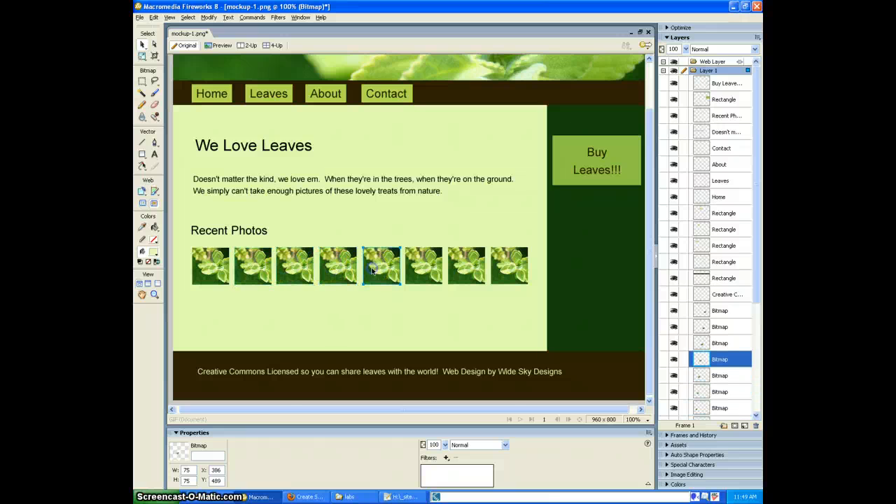
pyautogui.click(210, 266)
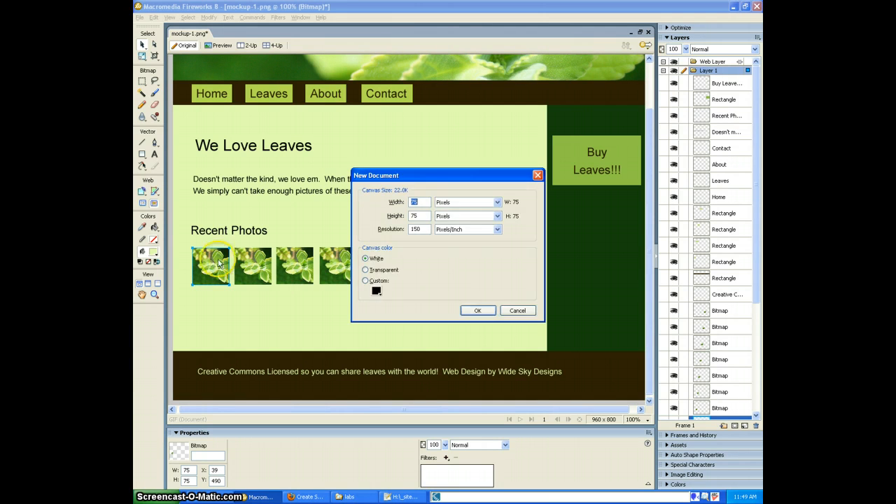
pyautogui.click(478, 310)
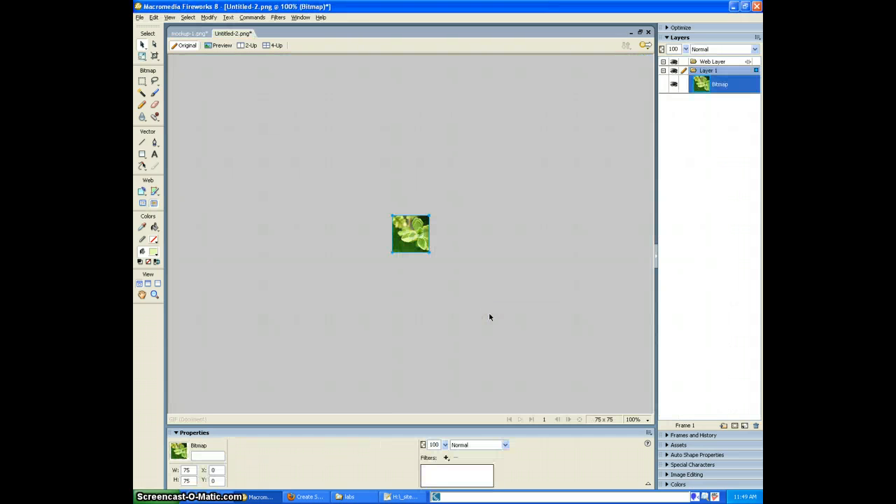
pyautogui.moveTo(317, 151)
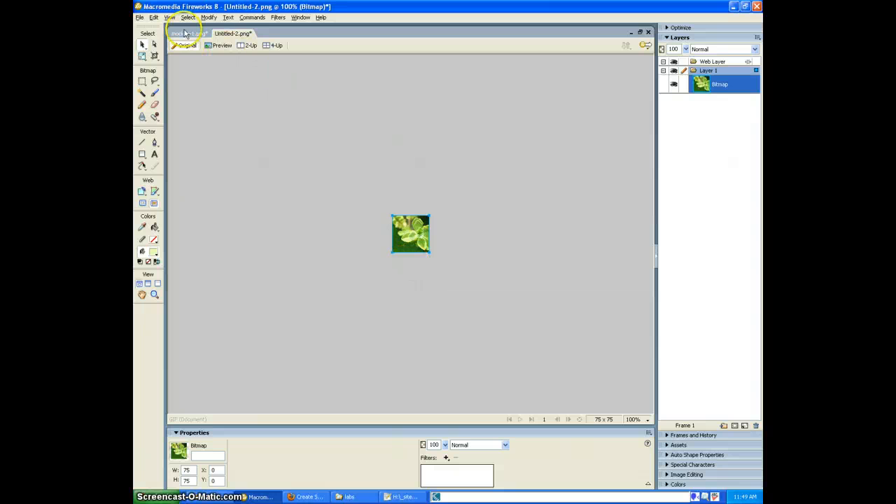
# - Save the leaf image as small-leaf.png in webdesign/projects/images
pyautogui.click(189, 33)
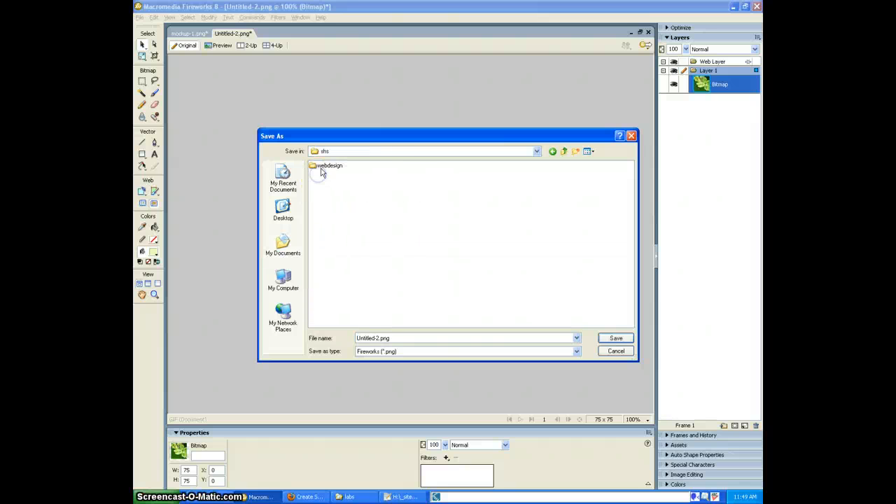
pyautogui.doubleClick(328, 165)
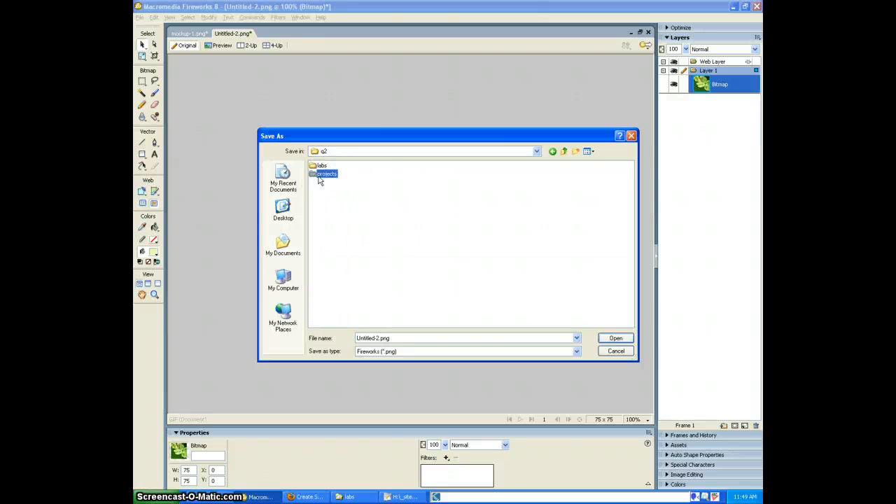
pyautogui.doubleClick(326, 173)
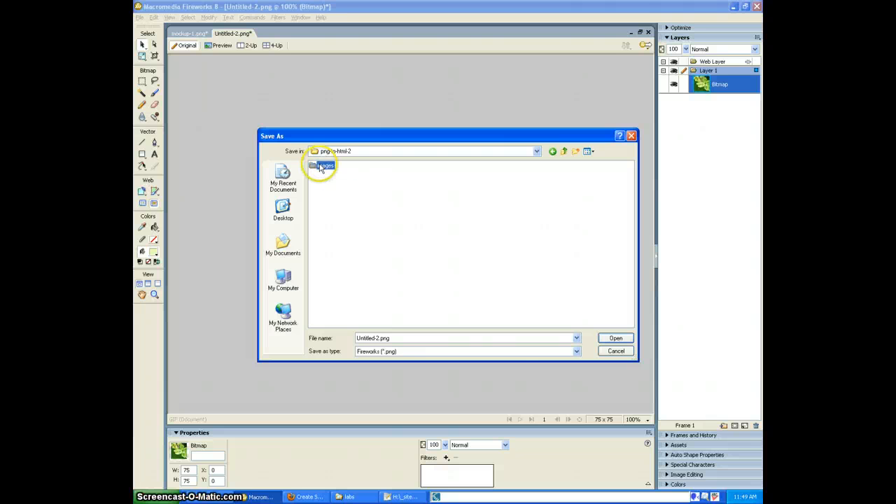
pyautogui.doubleClick(324, 166)
pyautogui.write('smallleaf')
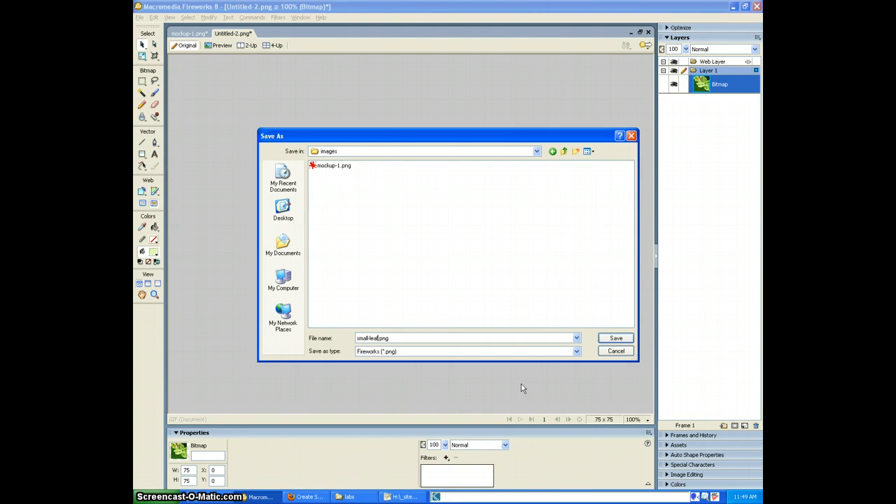
pyautogui.click(615, 337)
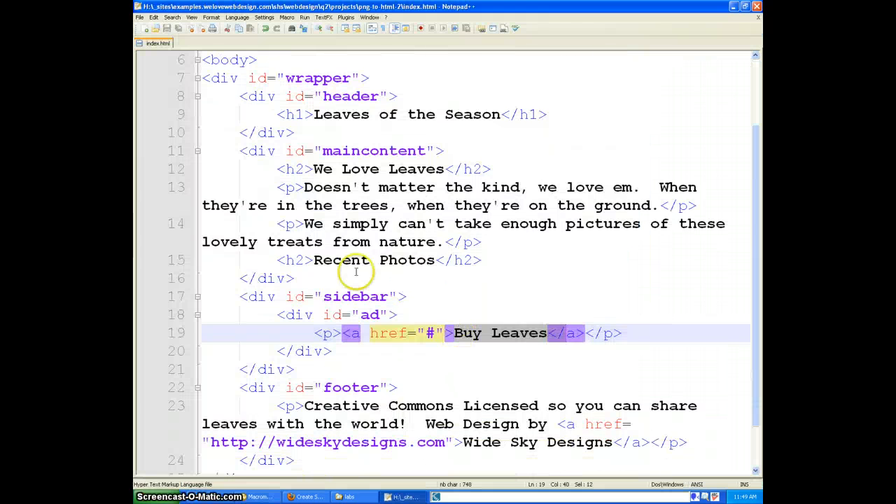
# - Insert an img tag for images/small-leaf.png with alt "Small green leaf", then close with </p>
pyautogui.click(492, 260)
pyautogui.write('<p>')
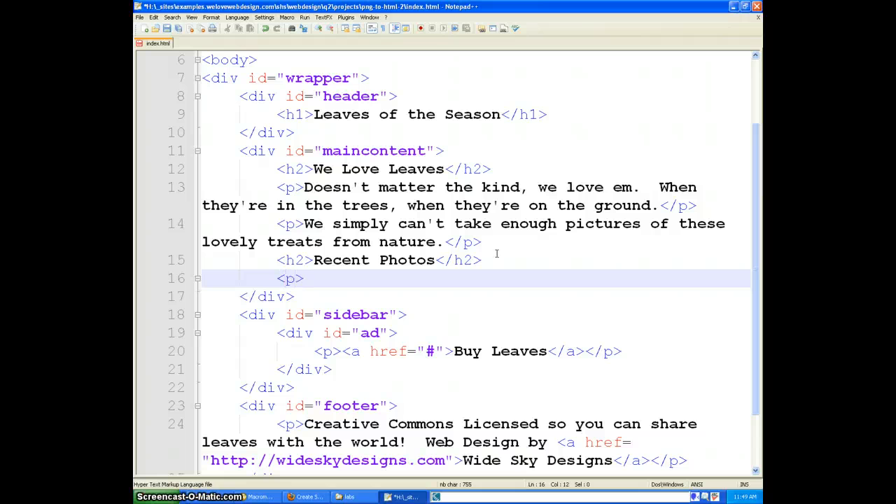
pyautogui.press('Return')
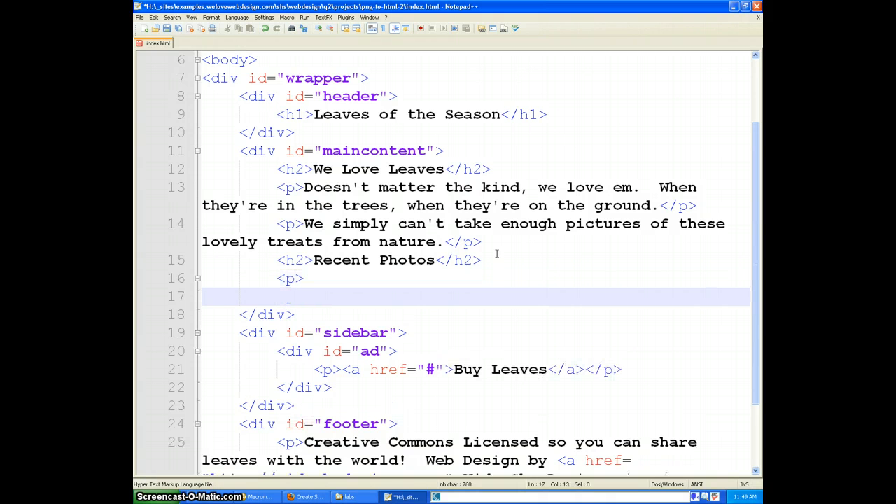
pyautogui.write('<img')
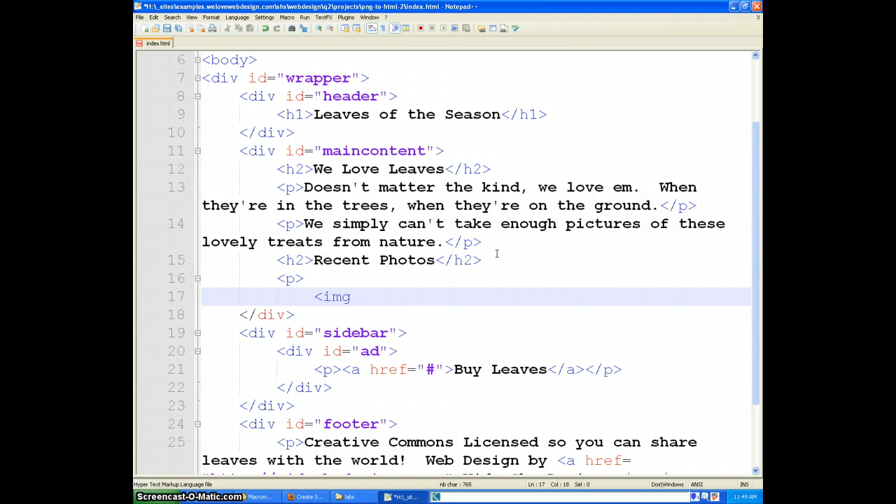
pyautogui.write('src="ass')
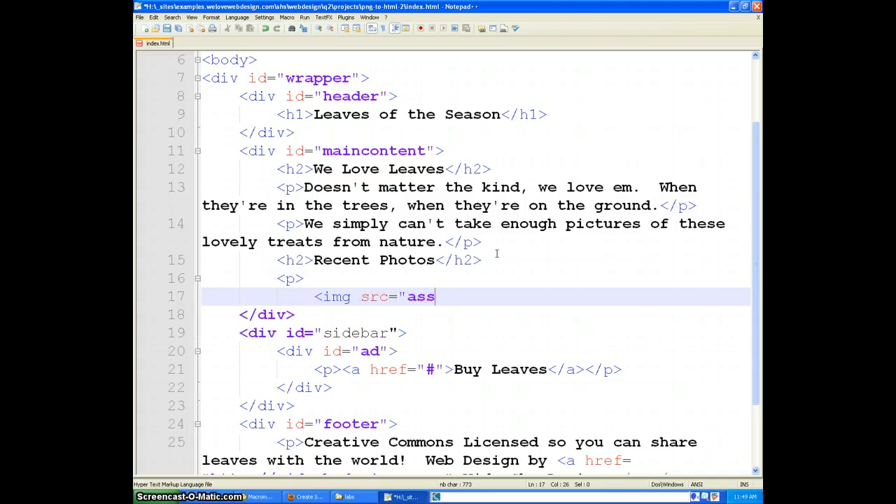
pyautogui.write('images/')
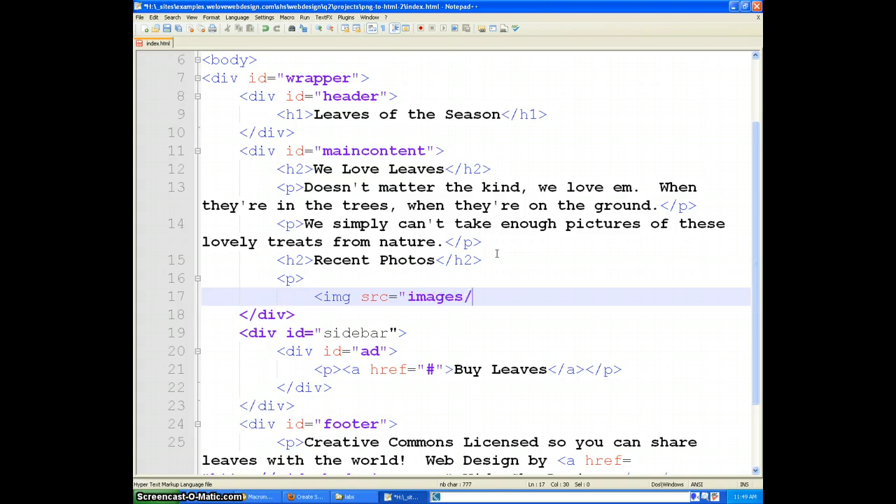
pyautogui.write('small-1')
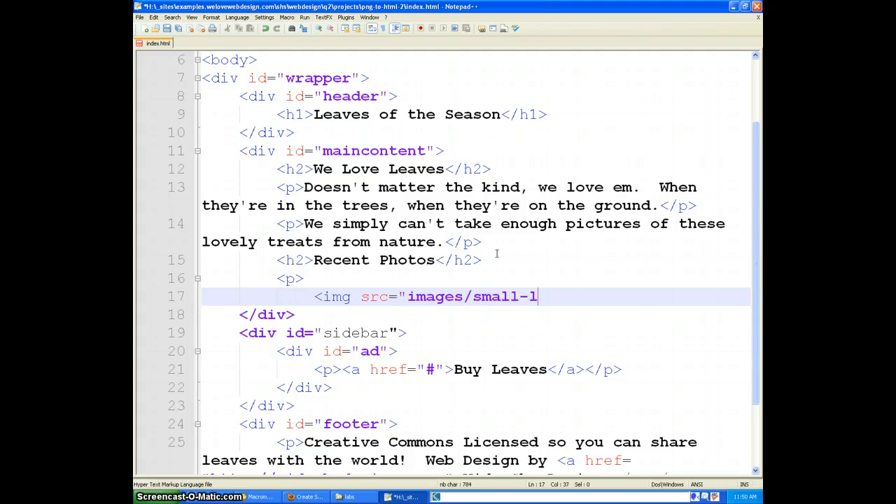
pyautogui.write('eaf.png"')
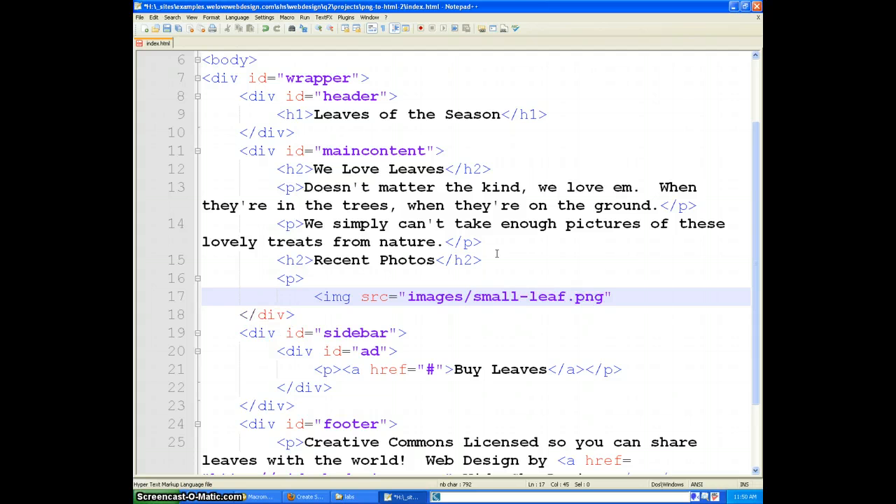
pyautogui.write('alt="')
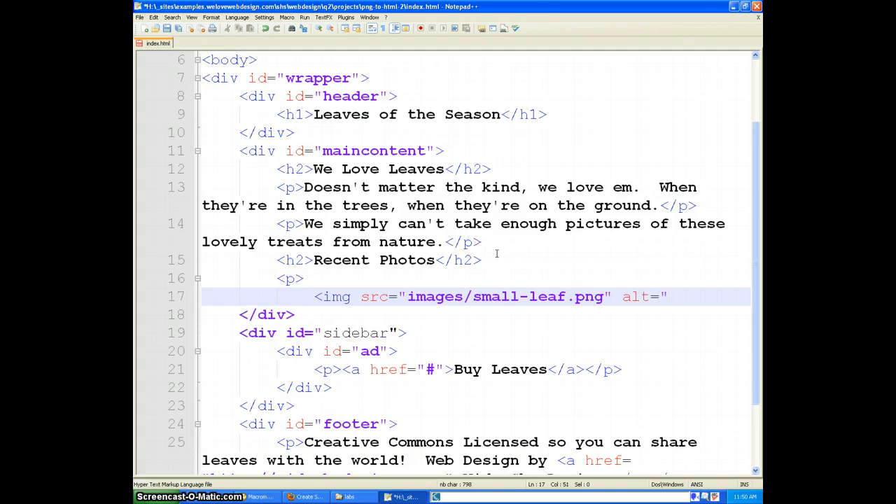
pyautogui.write('Small g')
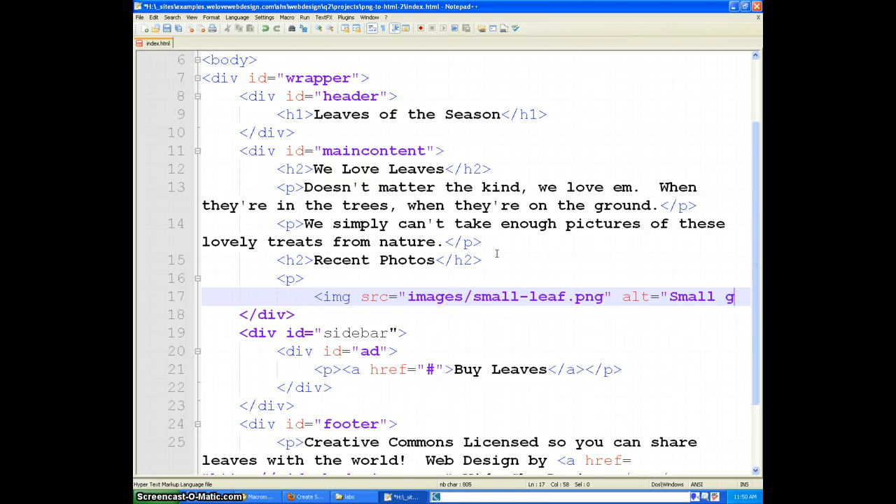
pyautogui.write('reen leaf"')
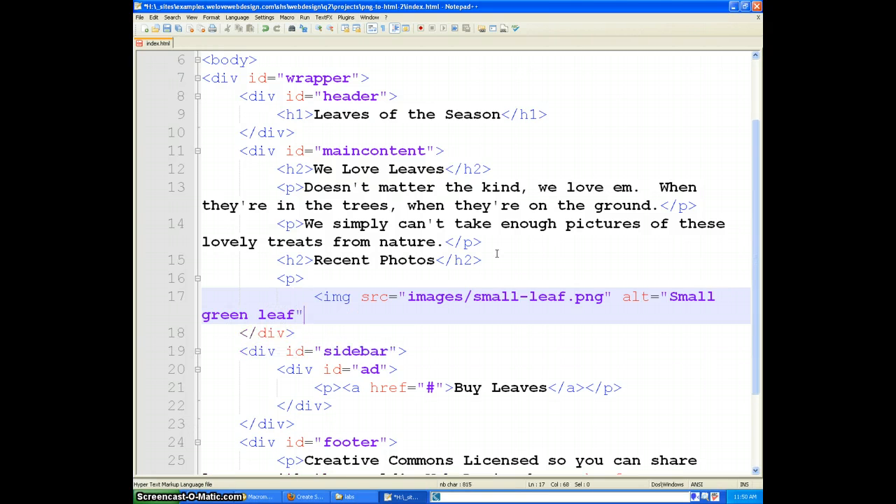
pyautogui.write('>')
pyautogui.write('<')
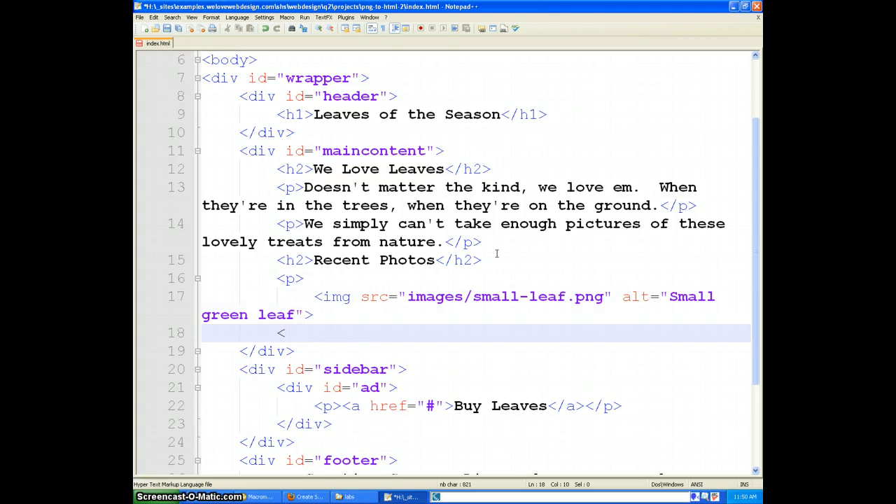
pyautogui.write('/p>')
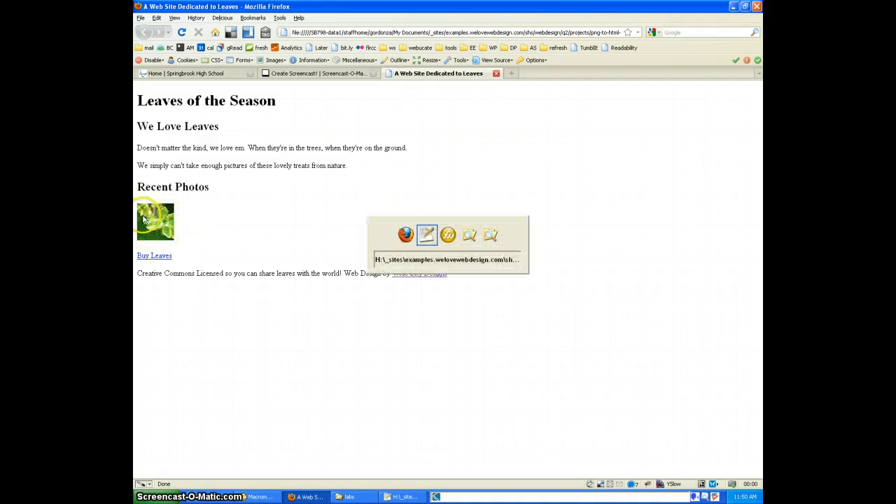
# - Preview seven leaf thumbnails under Recent Photos in Firefox, then return to the mockup
pyautogui.click(260, 496)
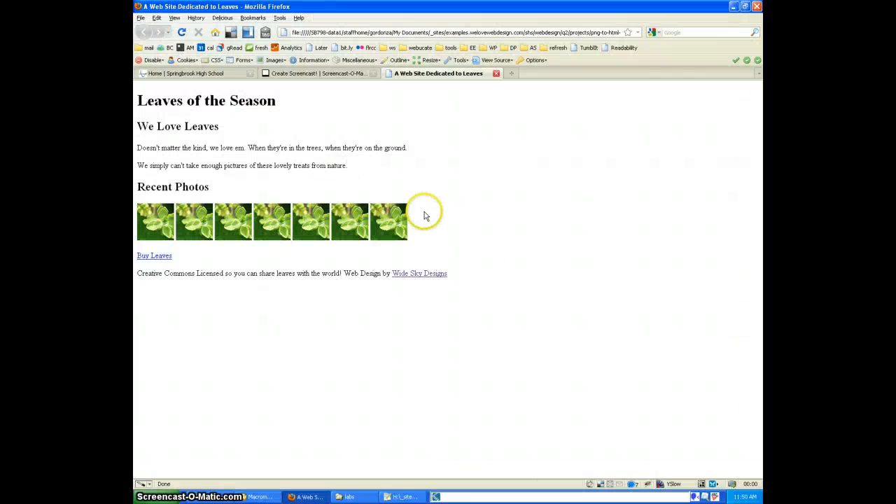
pyautogui.click(259, 497)
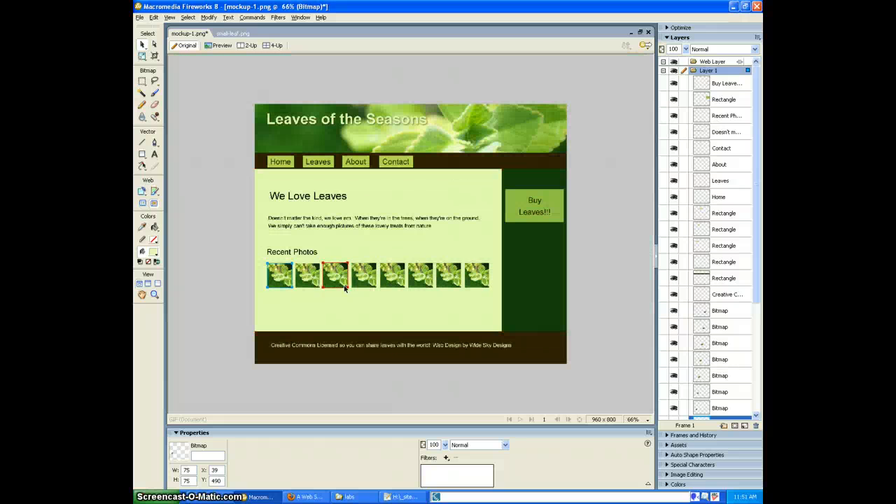
# - Check the main content rectangle's 760×500 size in Fireworks, then return to index.html
pyautogui.click(535, 288)
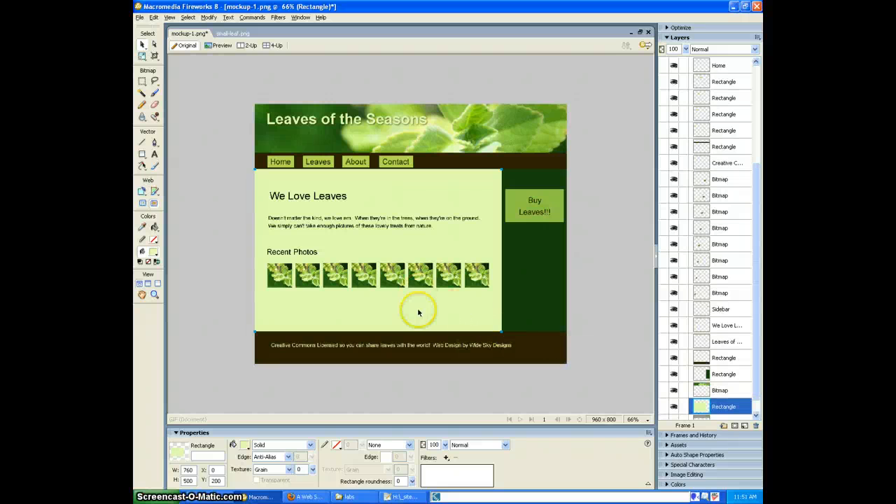
pyautogui.moveTo(320, 299)
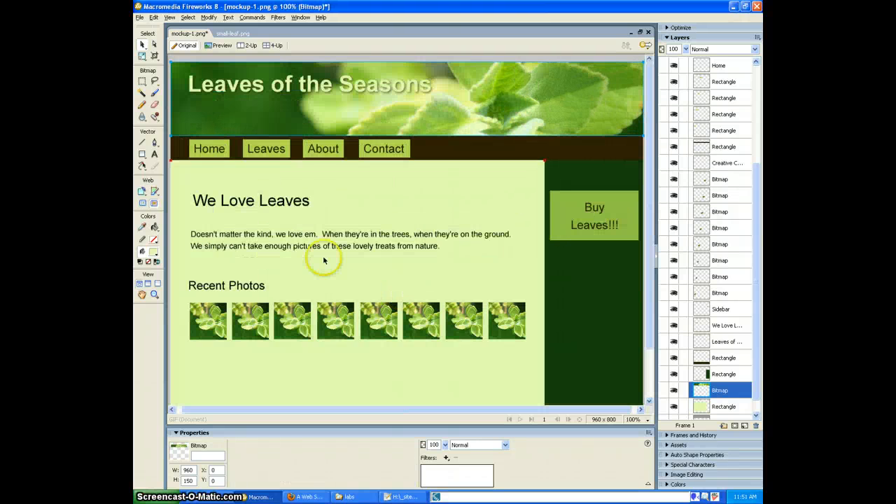
pyautogui.moveTo(410, 213)
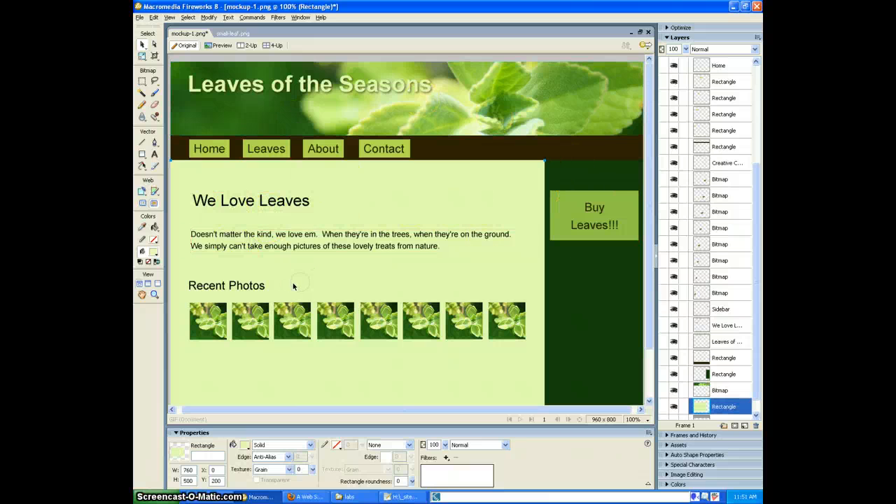
pyautogui.tripleClick(189, 469)
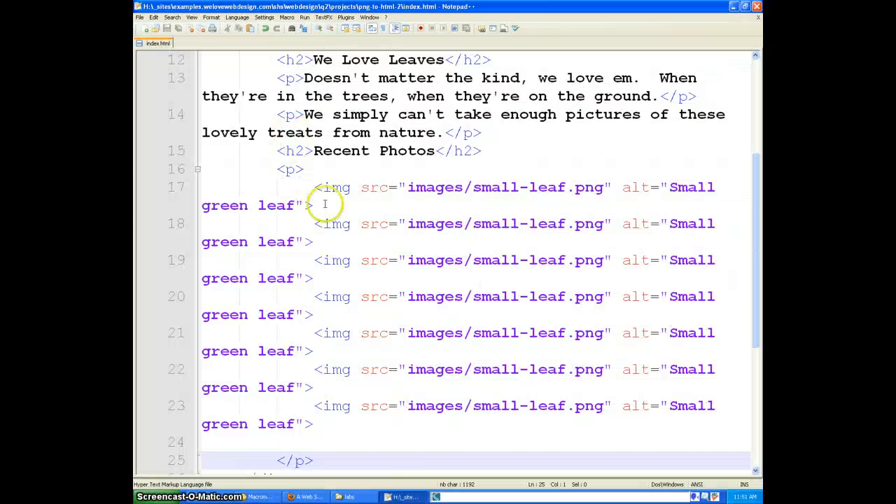
# - Paste a style block after the title with body, #wrapper 960px, #header 920px, #maincontent 720px rules
pyautogui.scroll(3)
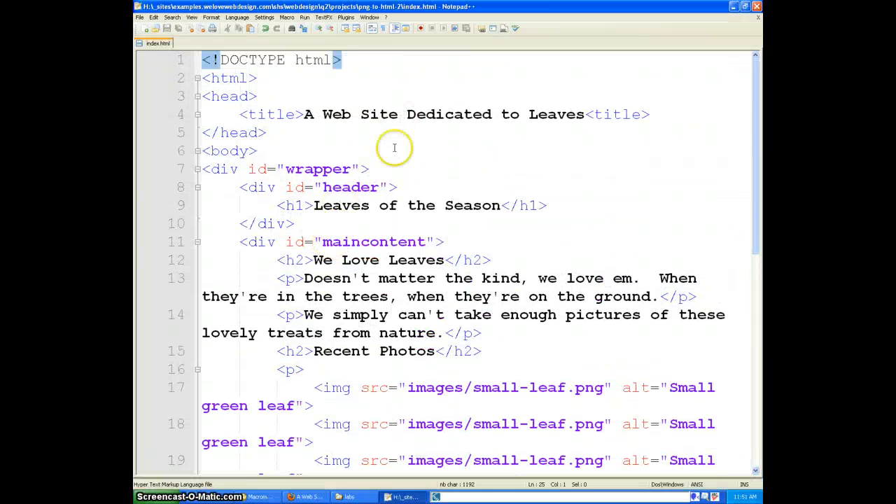
pyautogui.click(322, 114)
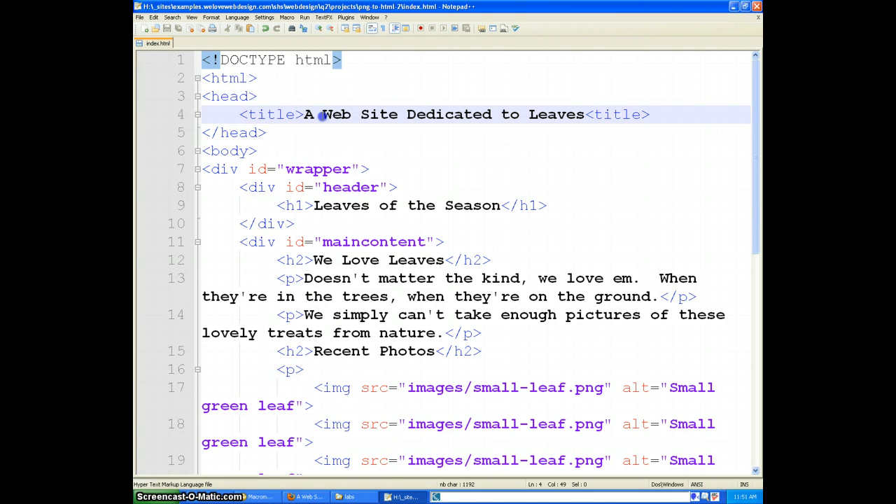
pyautogui.press('Enter')
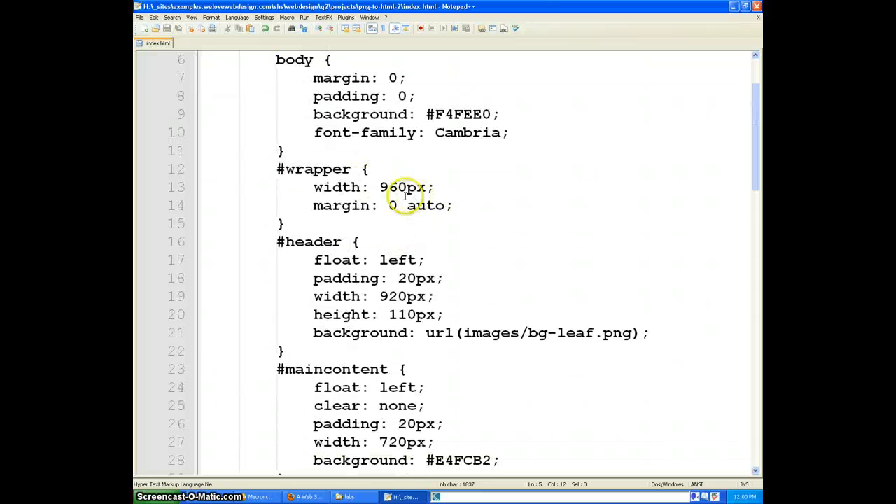
# - Review the #header, #maincontent, #sidebar and #footer rules, then view the styled page in Firefox
pyautogui.scroll(-3)
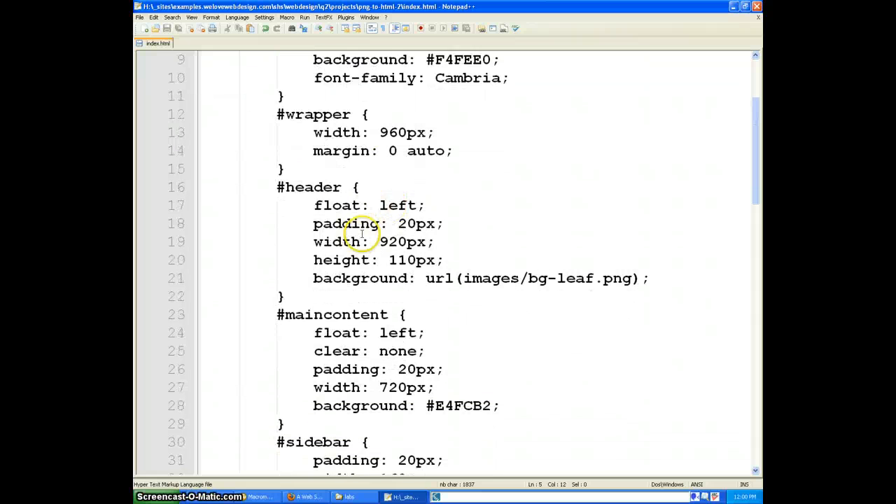
pyautogui.moveTo(388, 241)
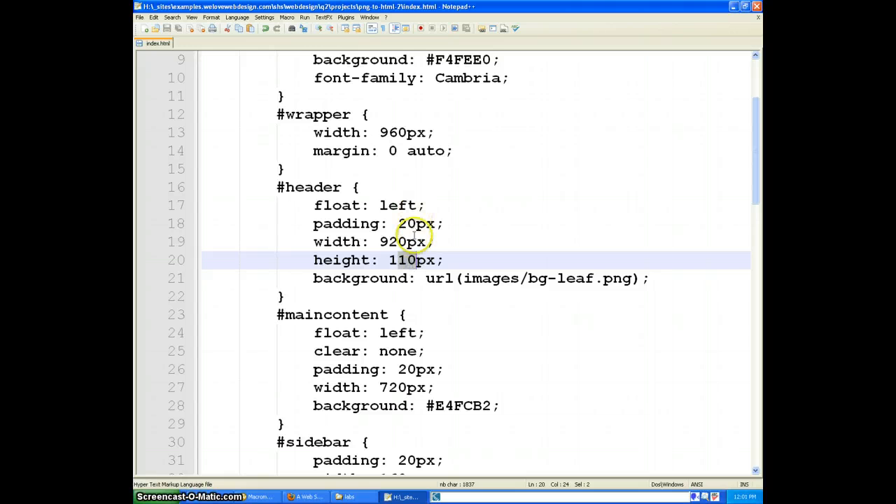
pyautogui.moveTo(451, 283)
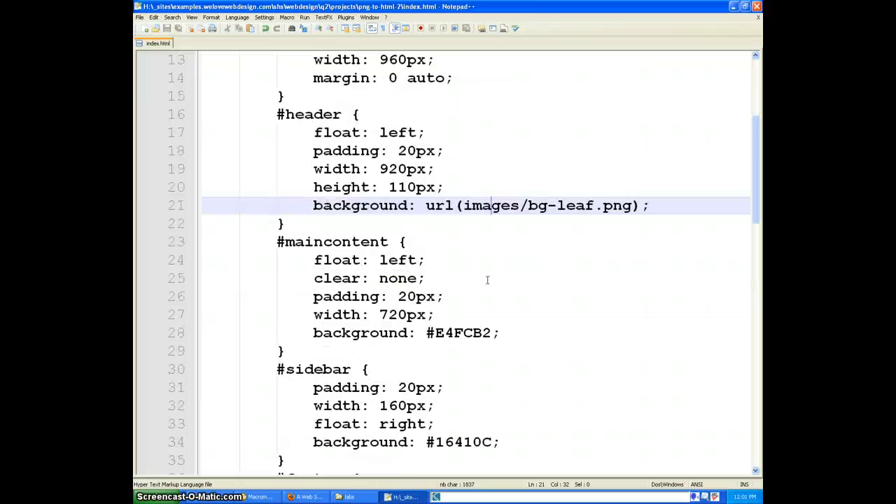
pyautogui.scroll(-3)
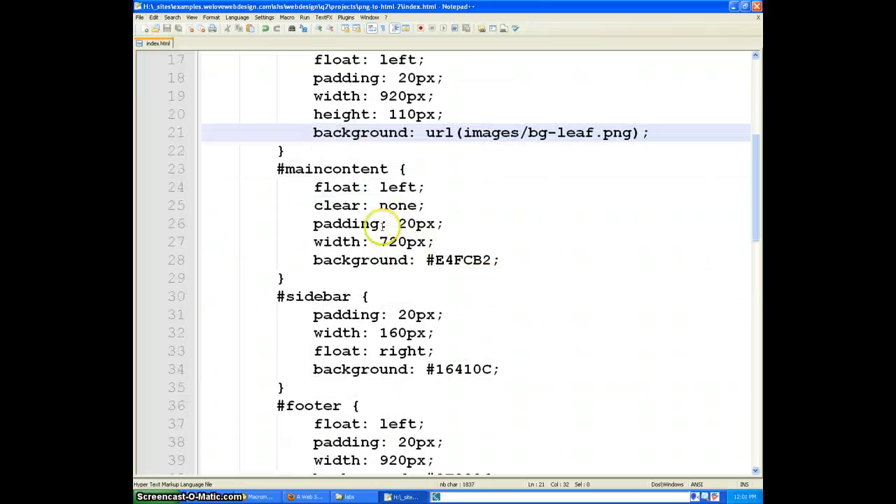
pyautogui.moveTo(362, 236)
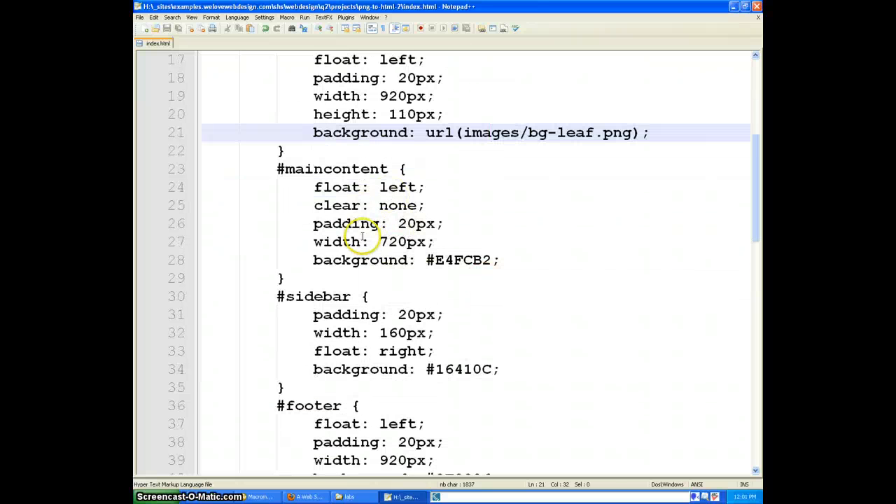
pyautogui.scroll(-3)
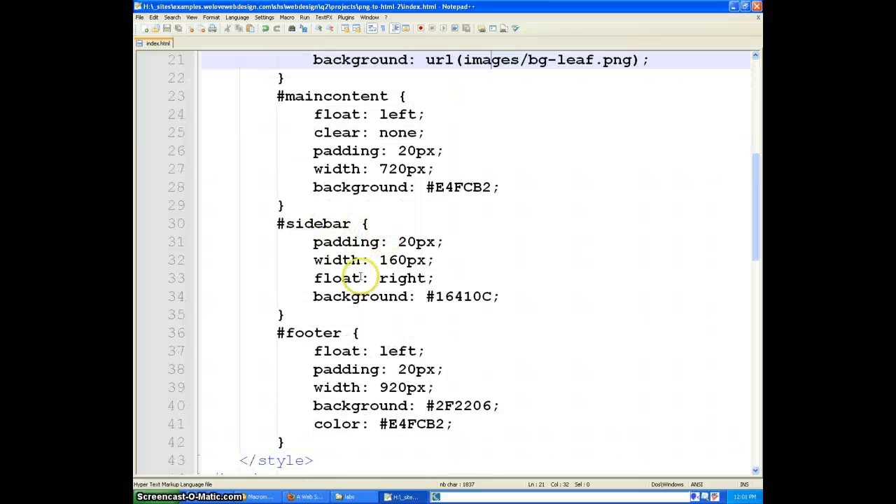
pyautogui.scroll(-3)
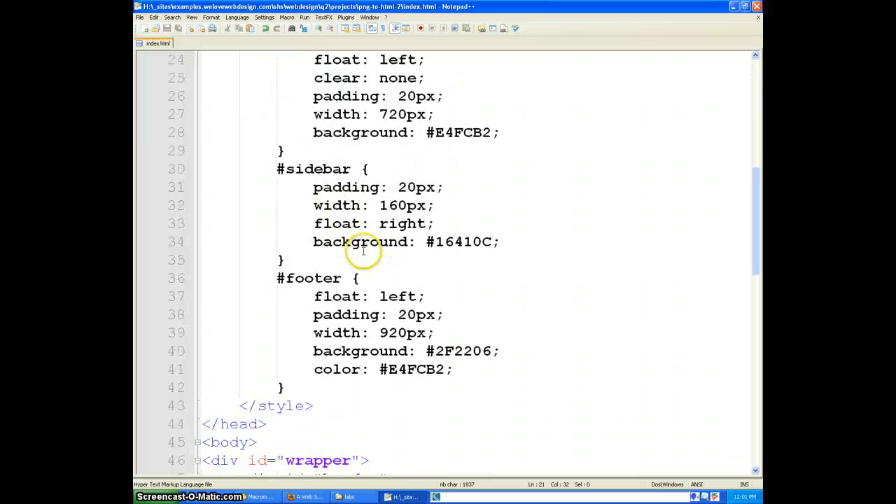
pyautogui.moveTo(385, 332)
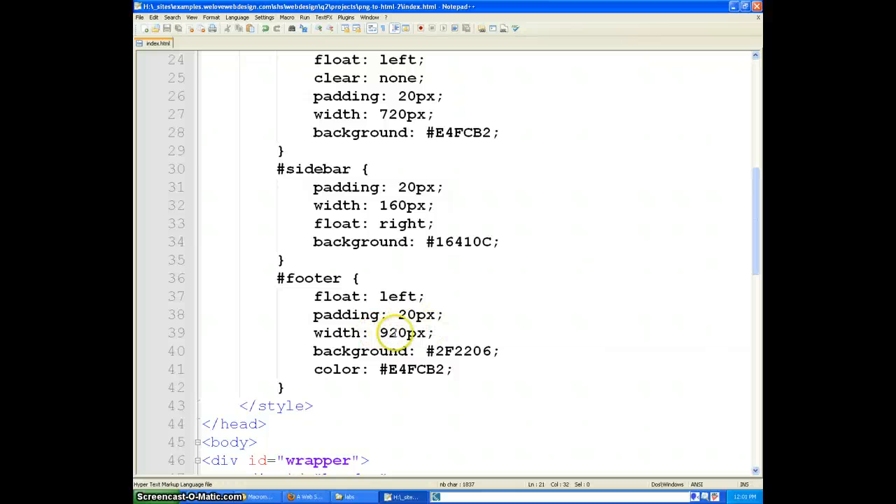
pyautogui.moveTo(402, 314)
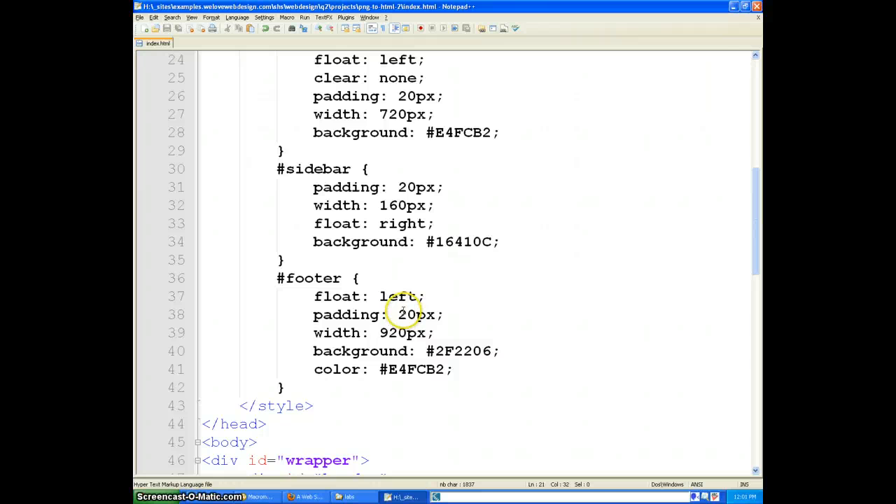
pyautogui.click(305, 496)
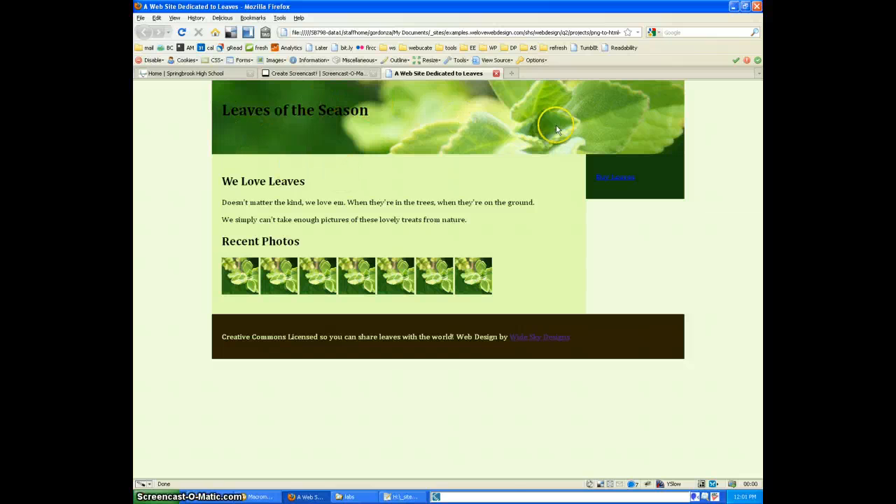
pyautogui.moveTo(334, 161)
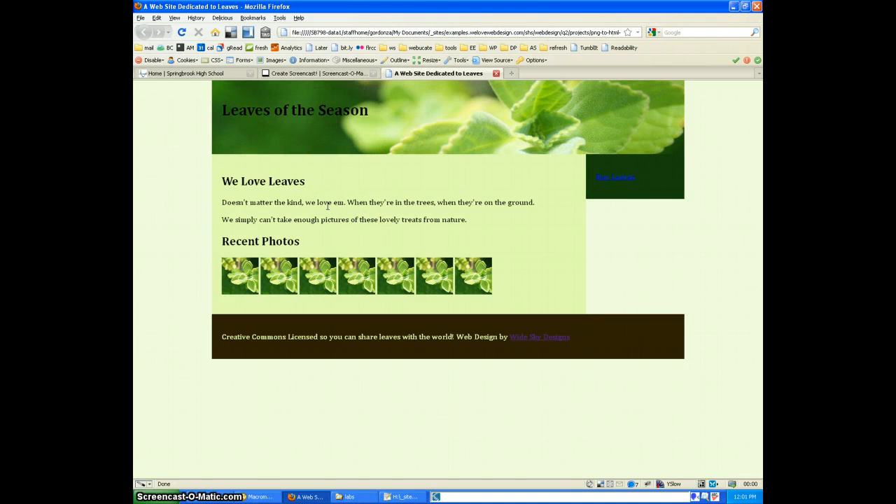
pyautogui.moveTo(613, 222)
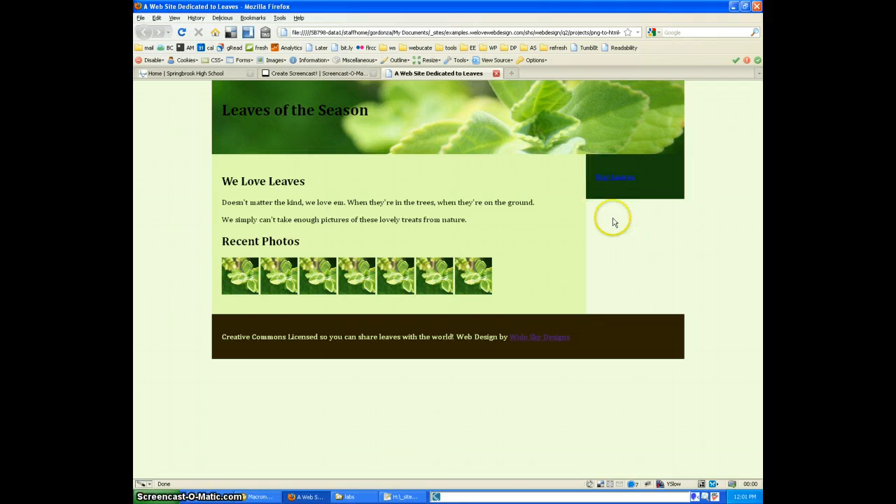
pyautogui.moveTo(629, 235)
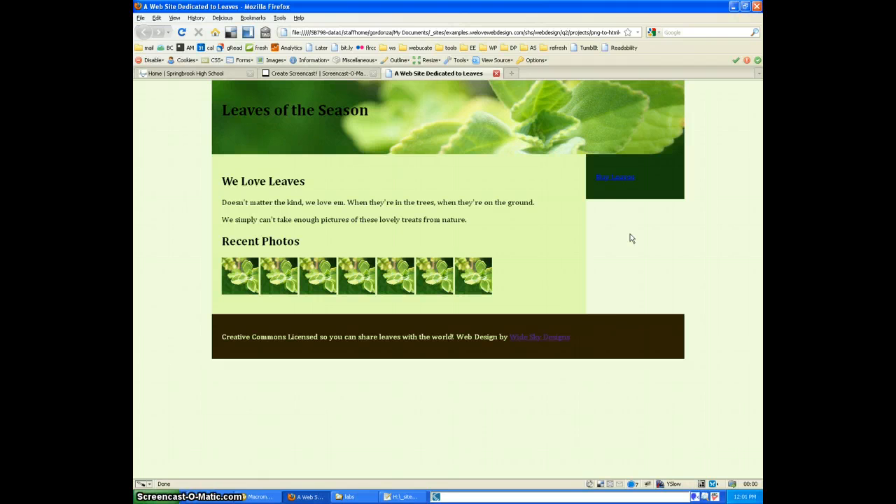
pyautogui.moveTo(450, 220)
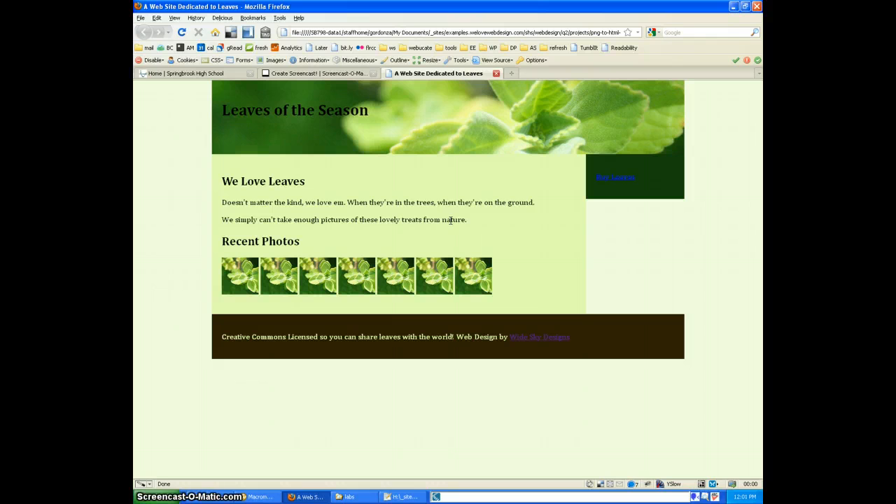
pyautogui.moveTo(614, 173)
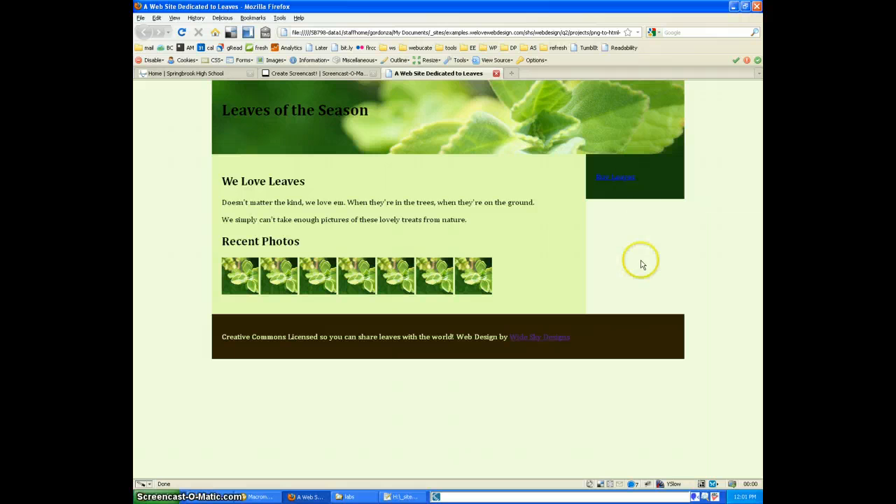
pyautogui.moveTo(346, 213)
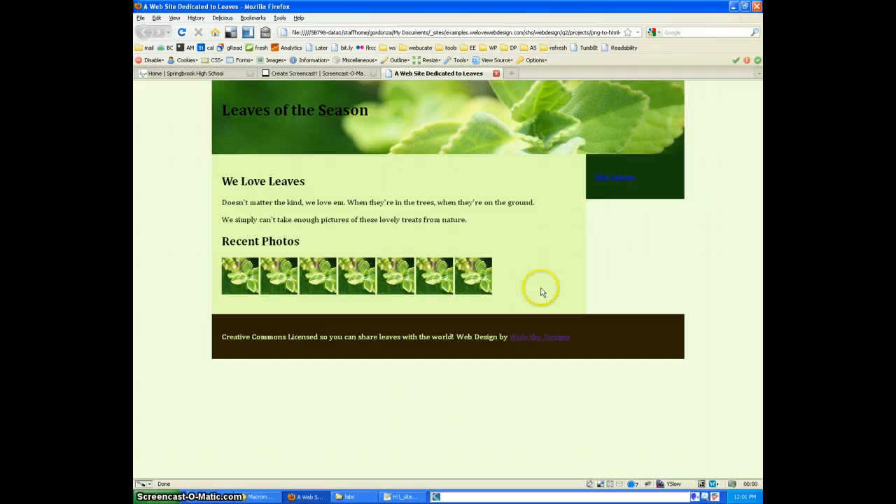
pyautogui.moveTo(614, 208)
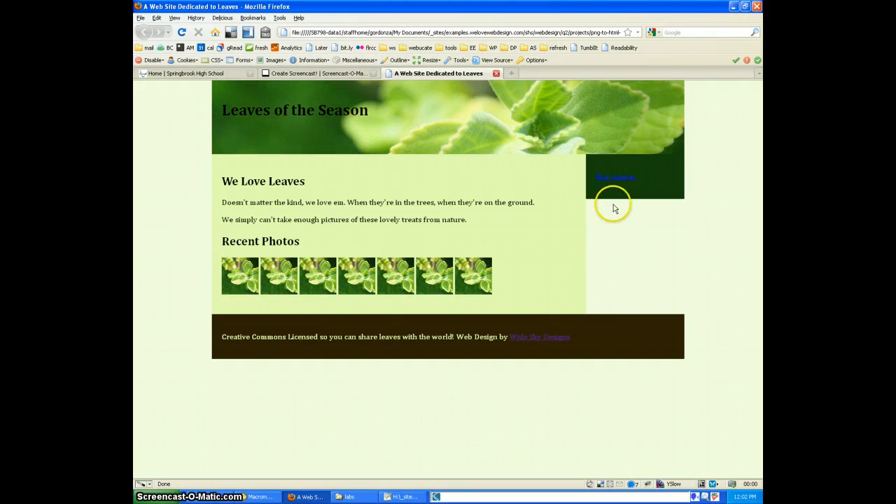
pyautogui.moveTo(444, 154)
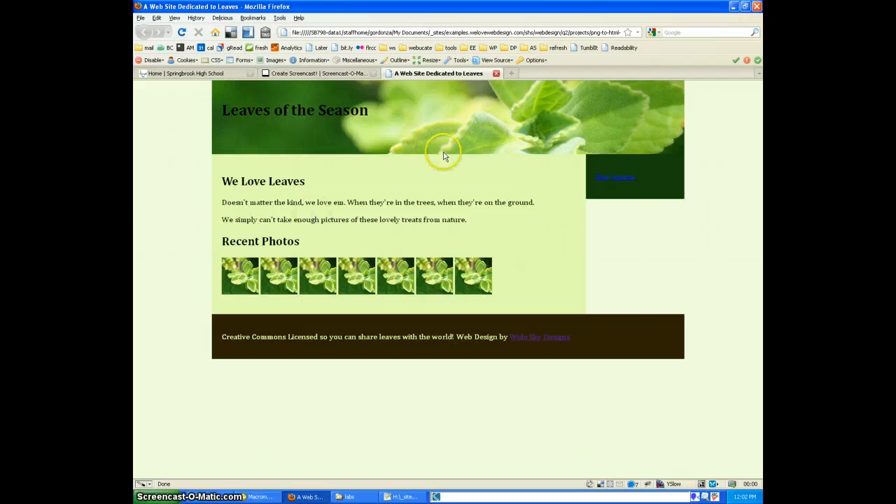
pyautogui.moveTo(605, 236)
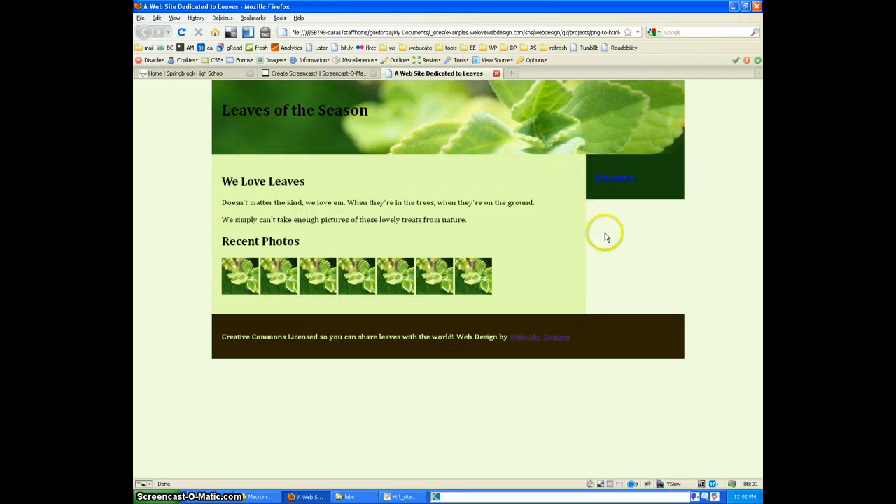
pyautogui.moveTo(618, 250)
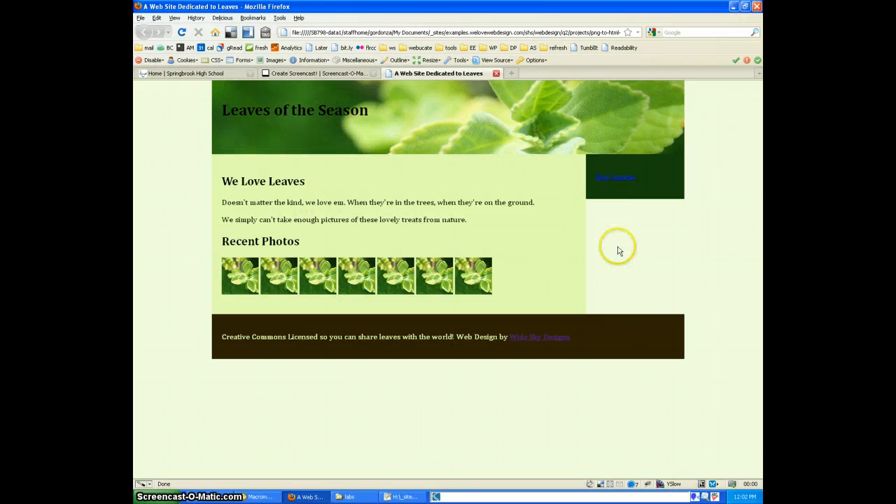
pyautogui.moveTo(607, 316)
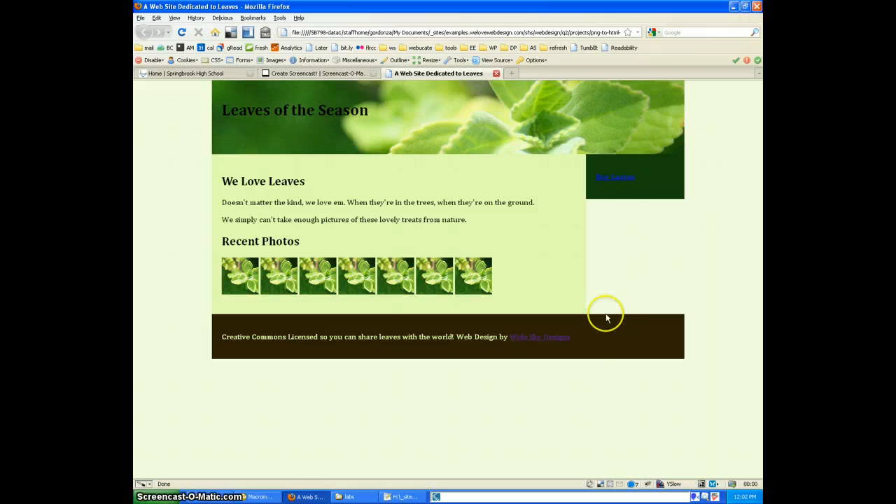
pyautogui.moveTo(603, 203)
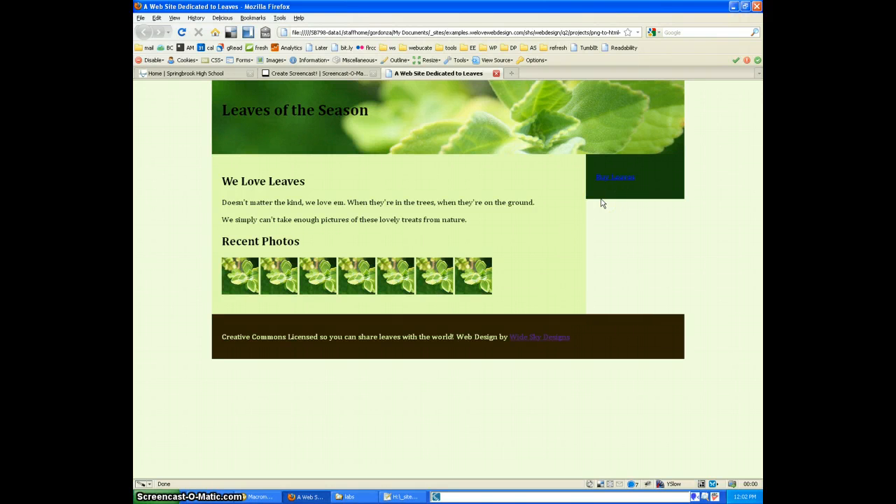
# - Copy the sidebar's #16410C background into the #wrapper rule and check the preview
pyautogui.click(402, 496)
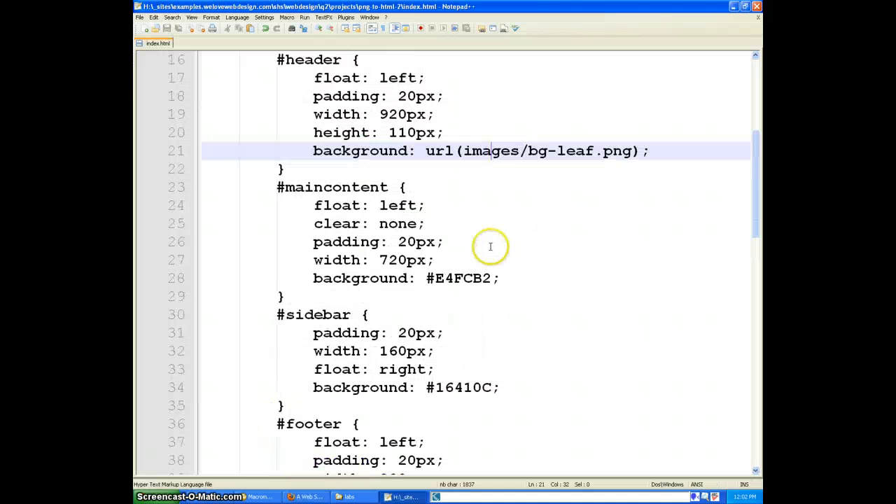
pyautogui.moveTo(430, 215)
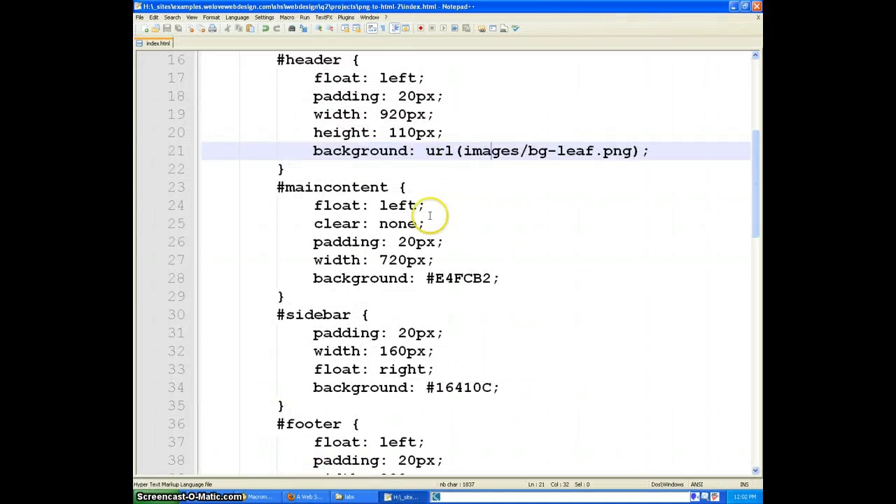
pyautogui.scroll(3)
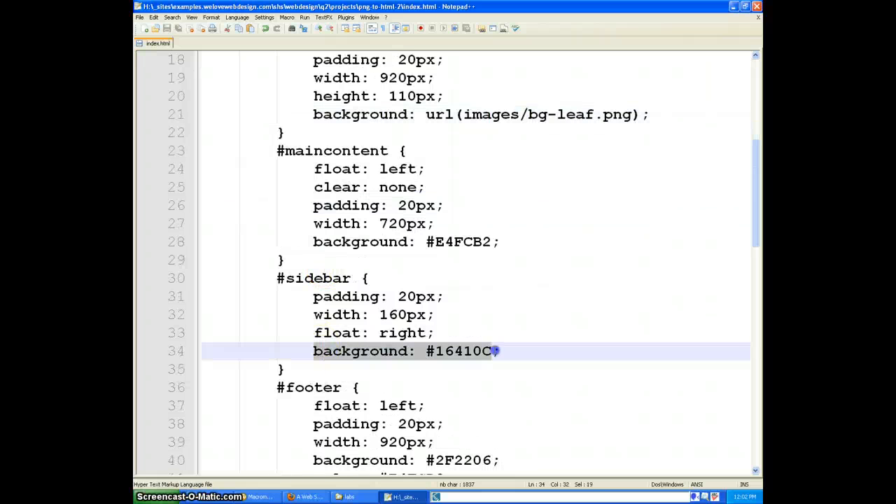
pyautogui.scroll(3)
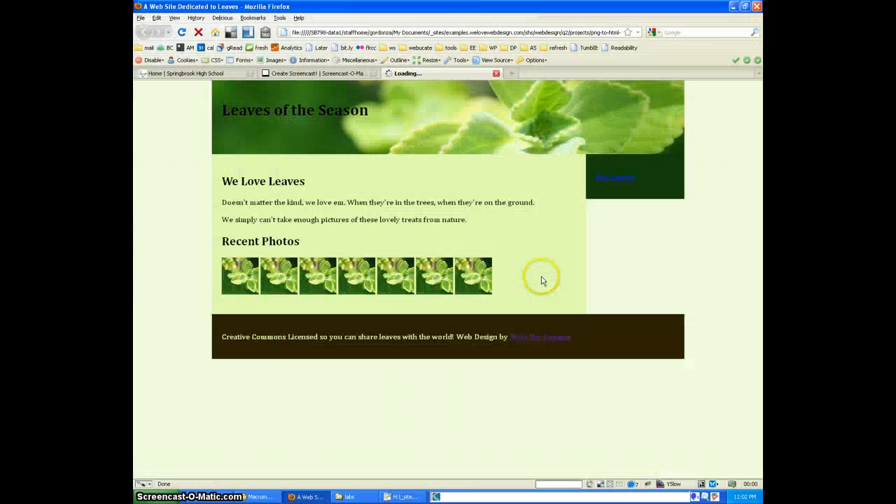
pyautogui.click(401, 496)
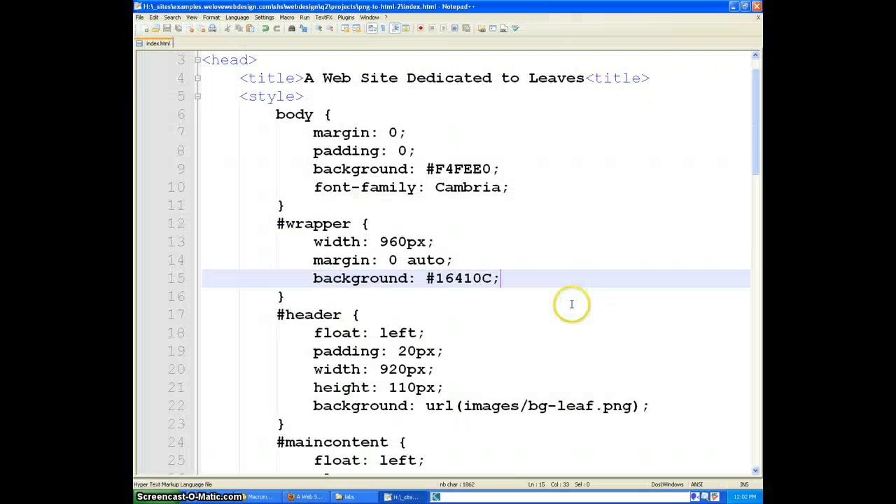
pyautogui.moveTo(497, 278)
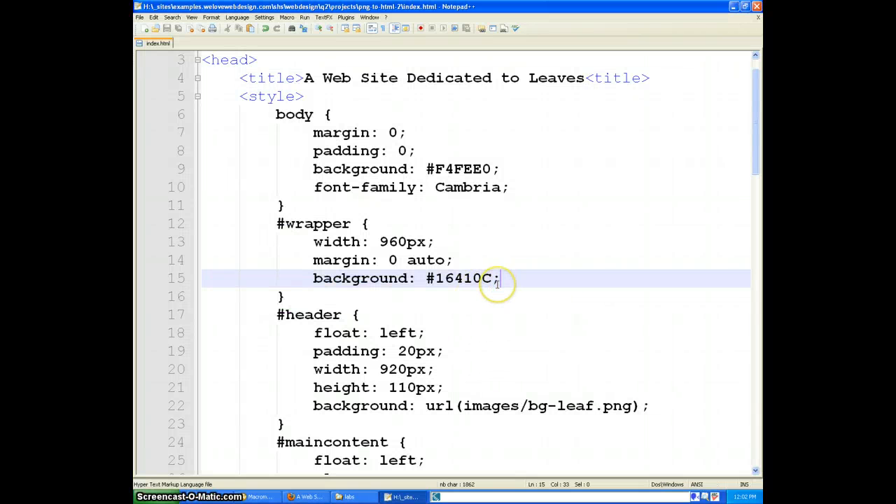
pyautogui.scroll(3)
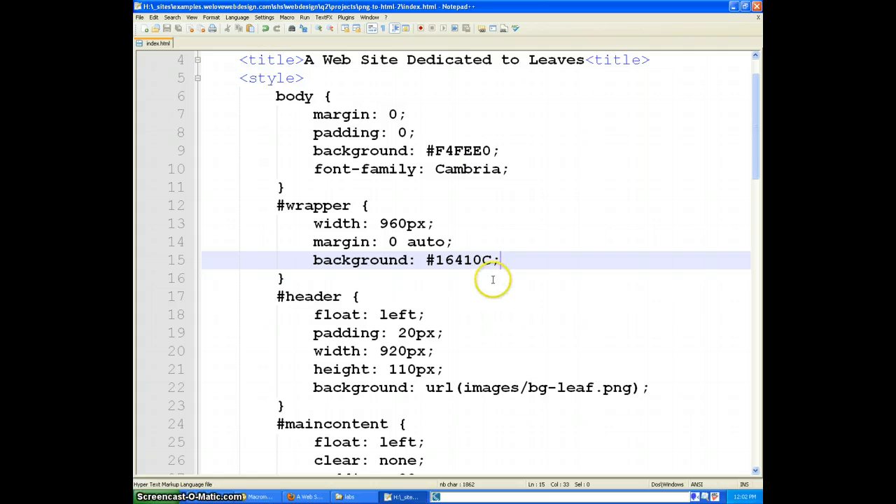
pyautogui.moveTo(505, 272)
pyautogui.write('#content {')
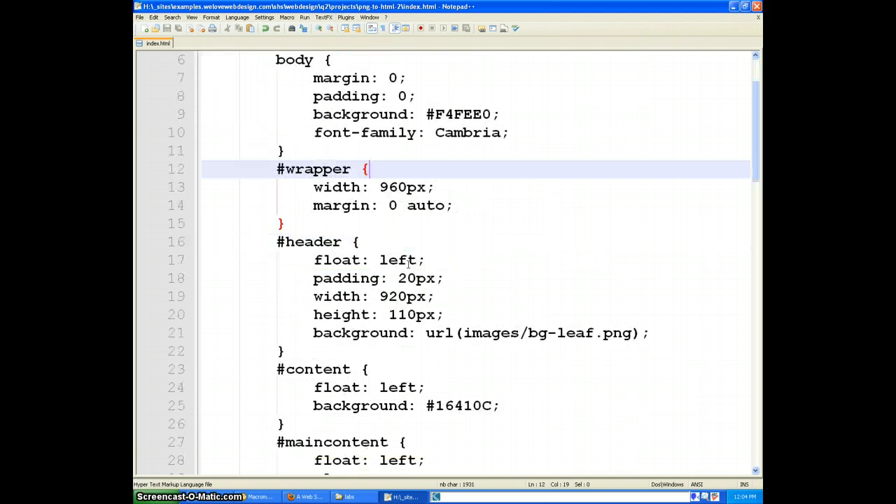
# - Replace the wrapper background with a floated #16410C #content rule and a content div
pyautogui.scroll(-3)
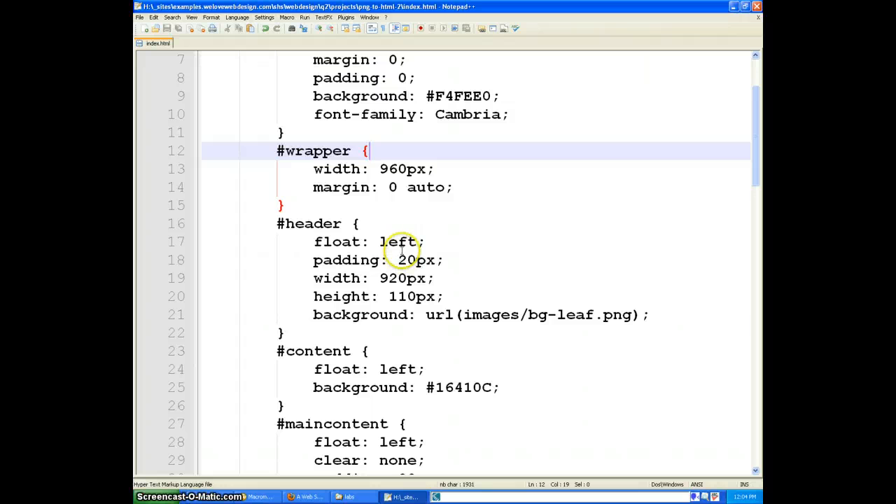
pyautogui.doubleClick(315, 151)
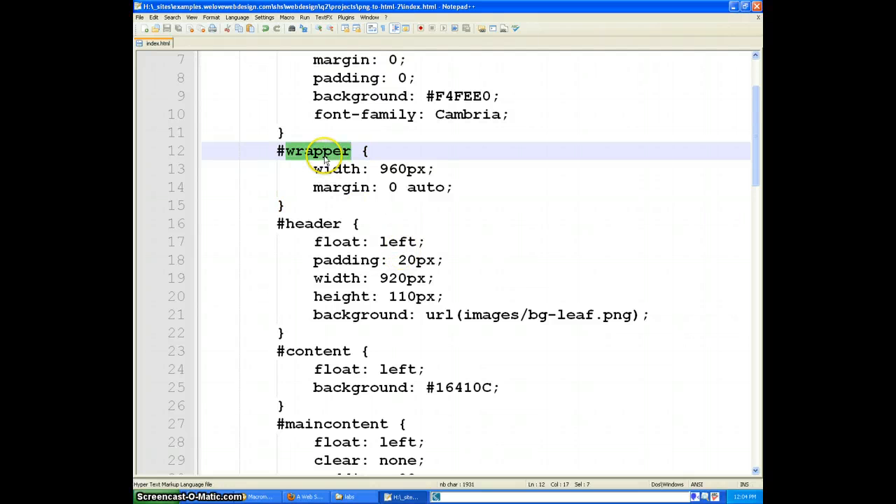
pyautogui.moveTo(322, 160)
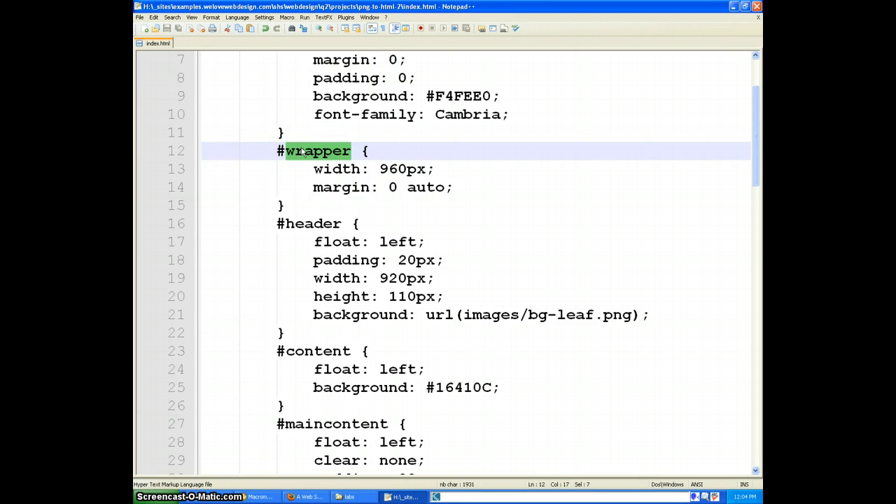
pyautogui.scroll(-3)
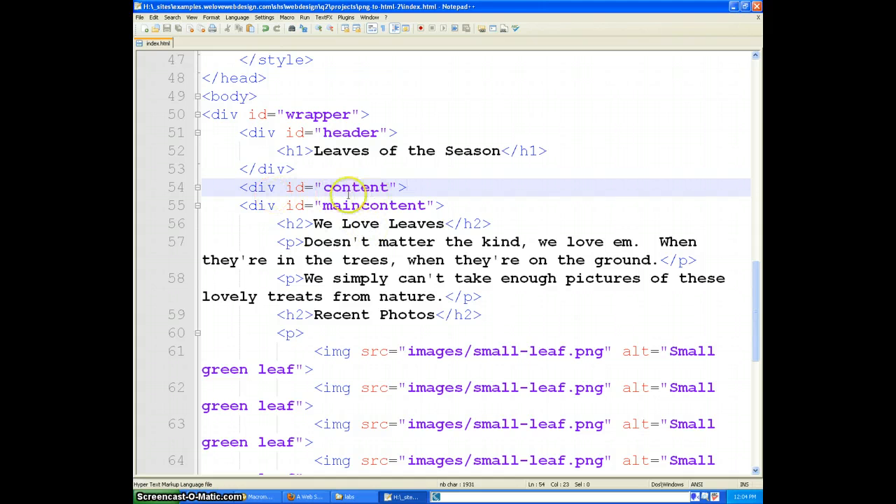
pyautogui.scroll(-3)
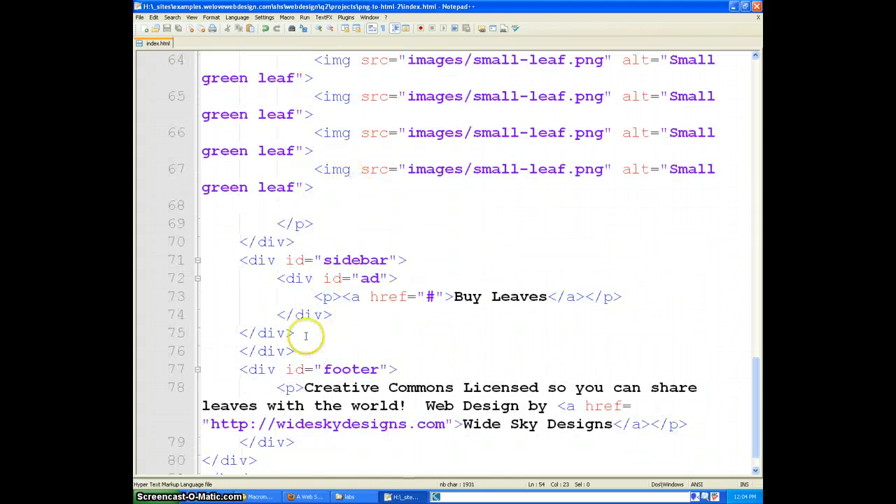
pyautogui.click(266, 351)
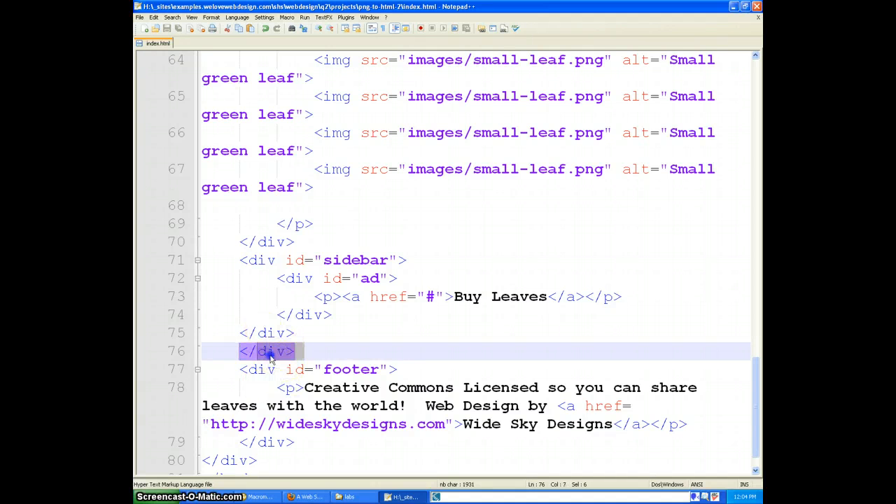
pyautogui.scroll(3)
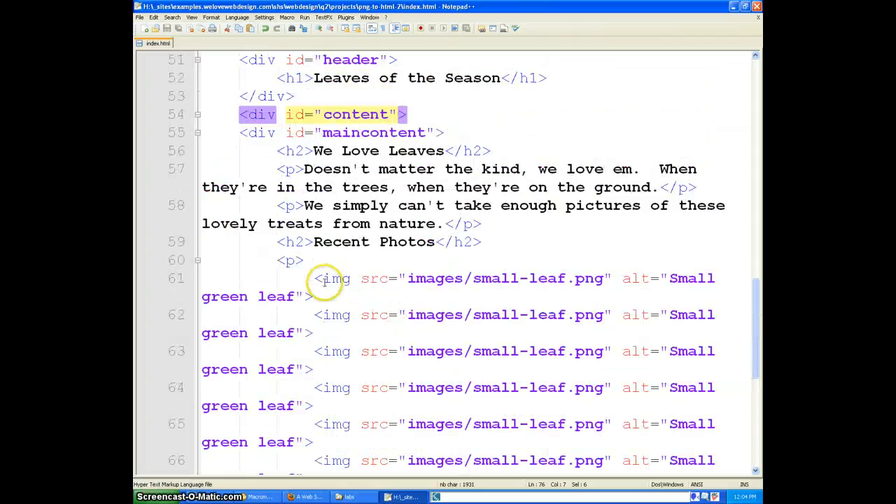
pyautogui.scroll(3)
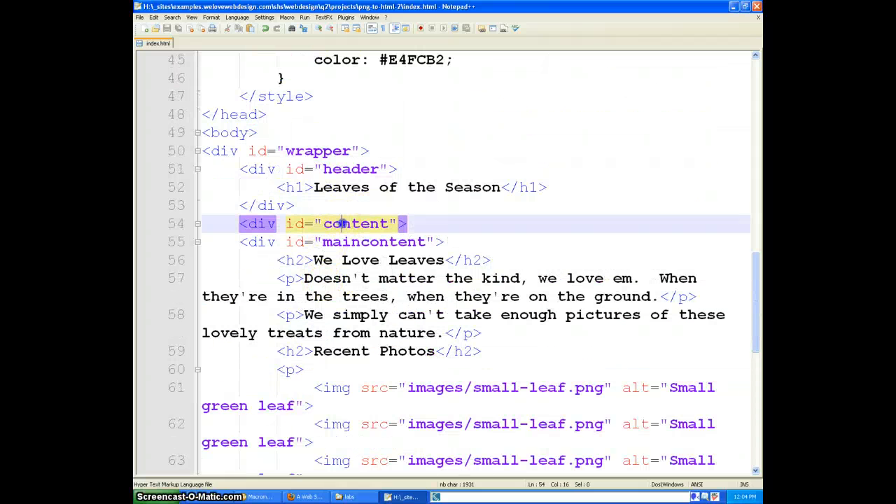
pyautogui.scroll(3)
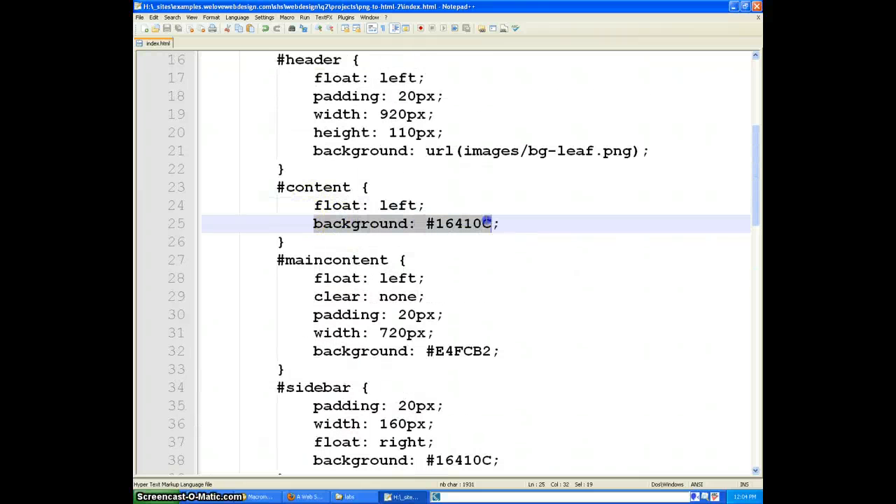
pyautogui.click(305, 496)
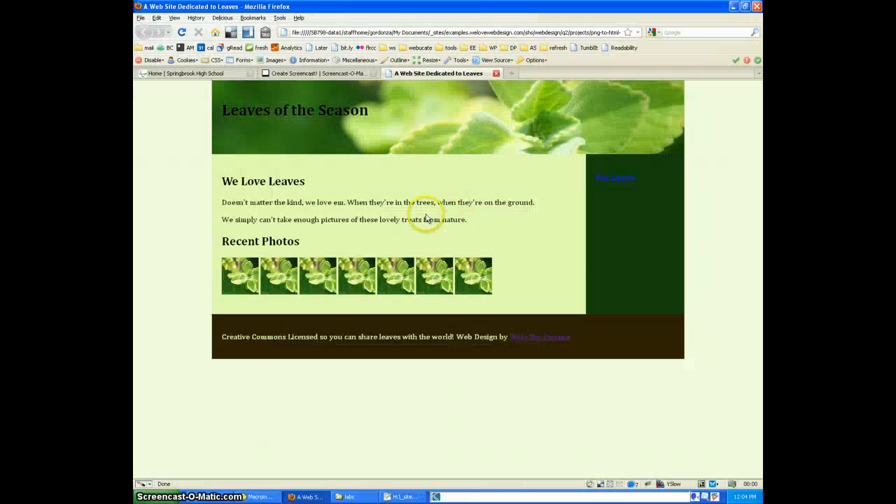
pyautogui.moveTo(617, 280)
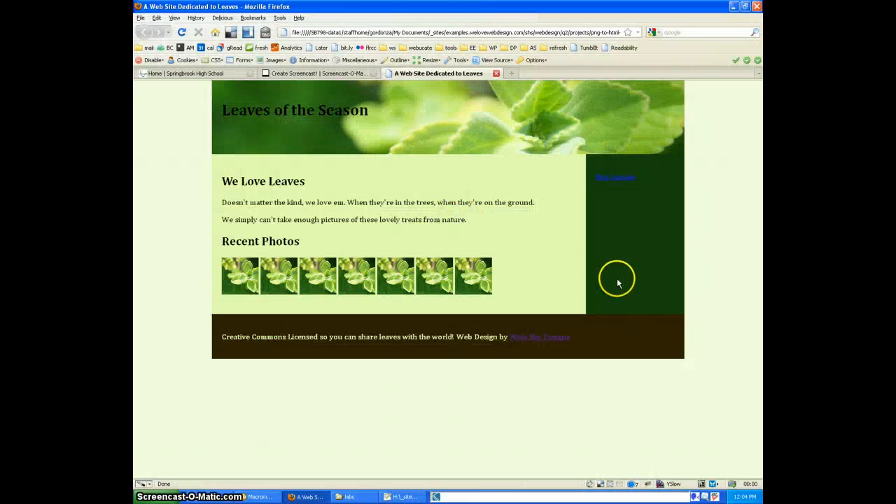
pyautogui.moveTo(577, 243)
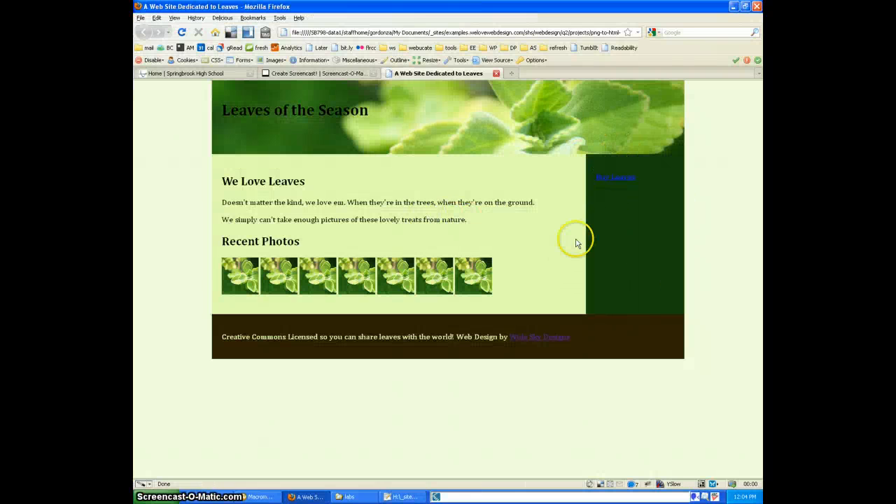
pyautogui.moveTo(638, 254)
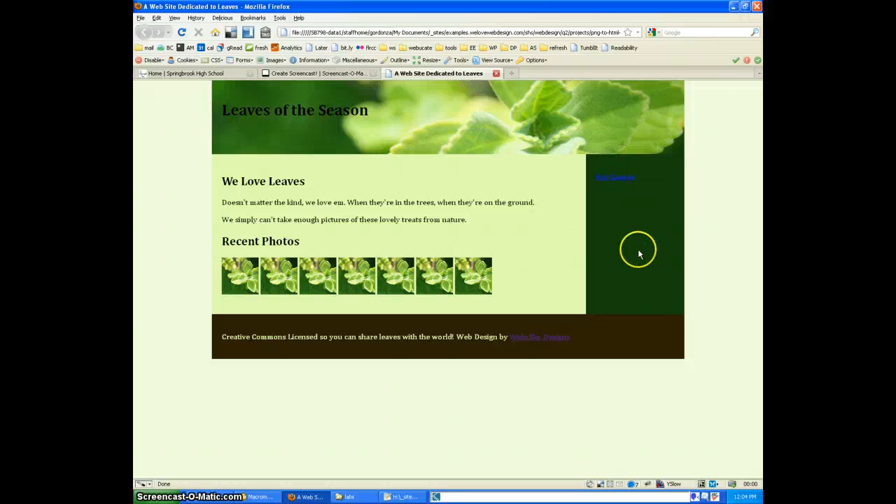
pyautogui.moveTo(672, 163)
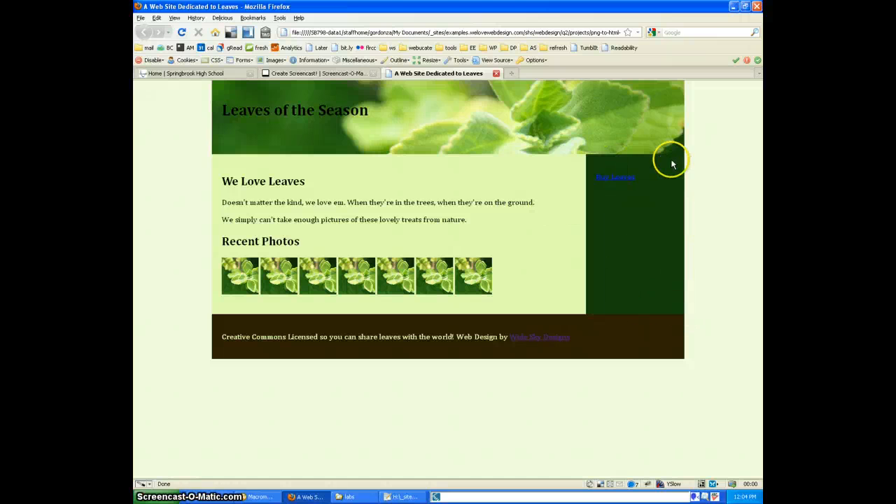
pyautogui.moveTo(251, 315)
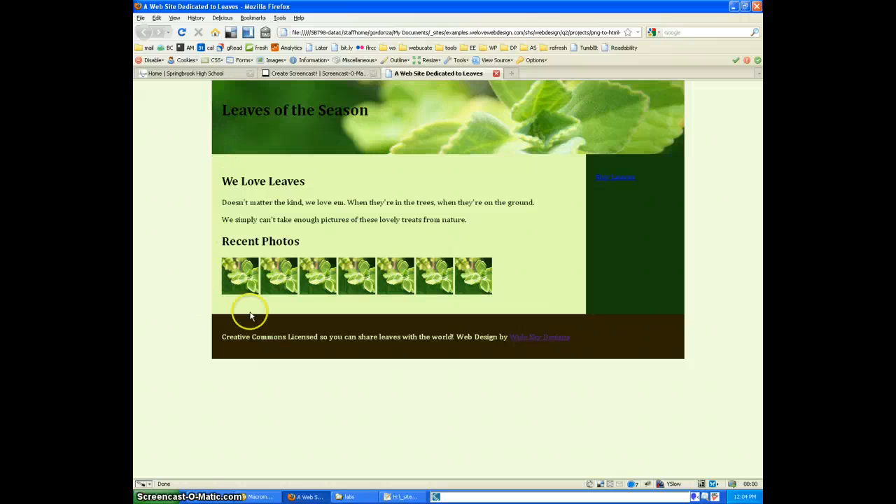
pyautogui.moveTo(206, 200)
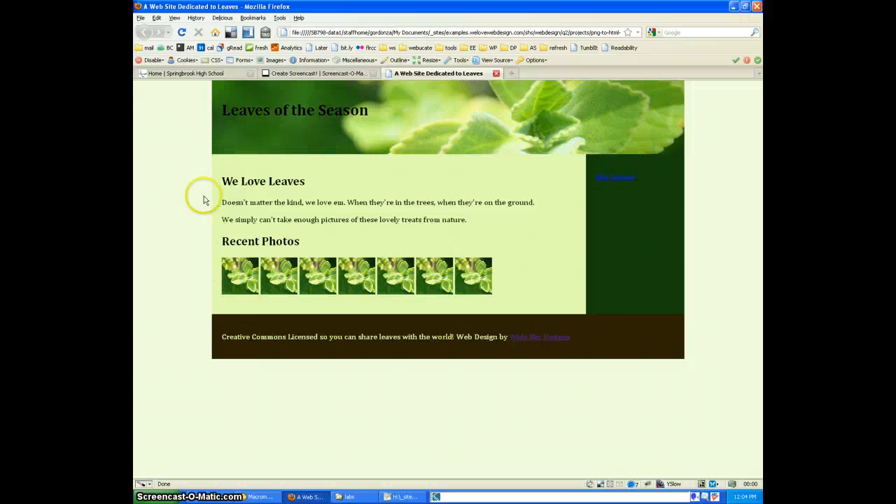
pyautogui.moveTo(409, 250)
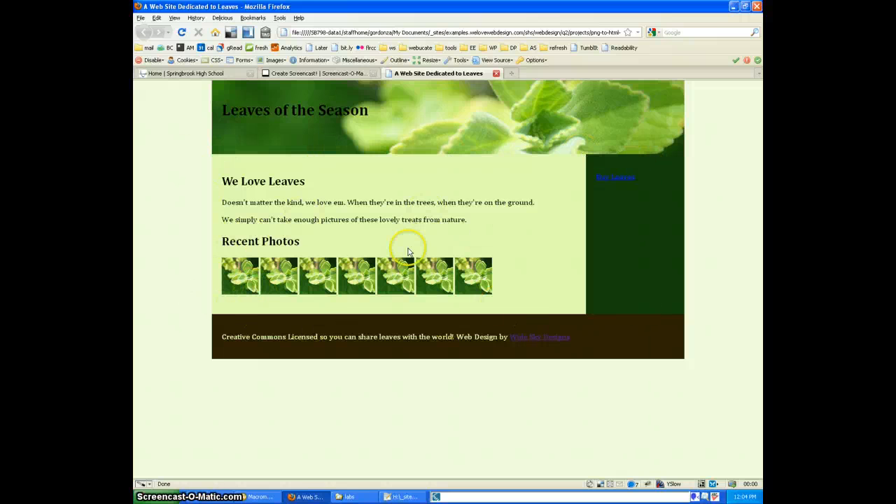
pyautogui.moveTo(361, 199)
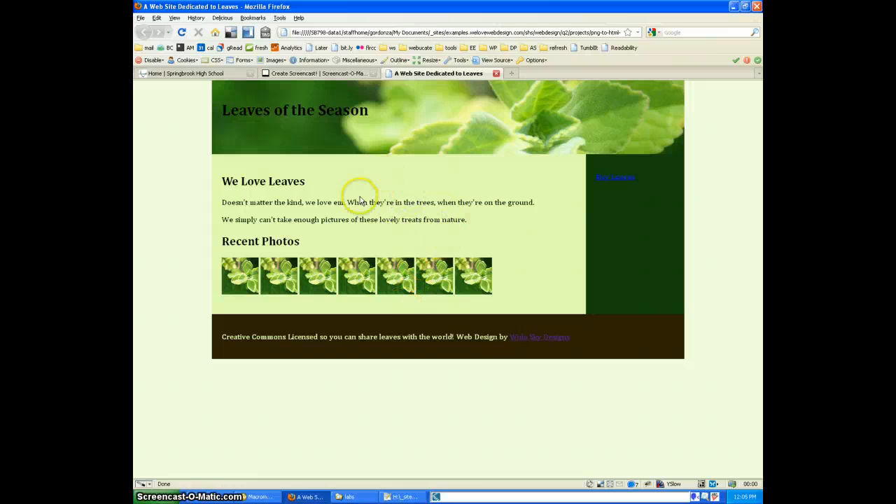
pyautogui.moveTo(397, 216)
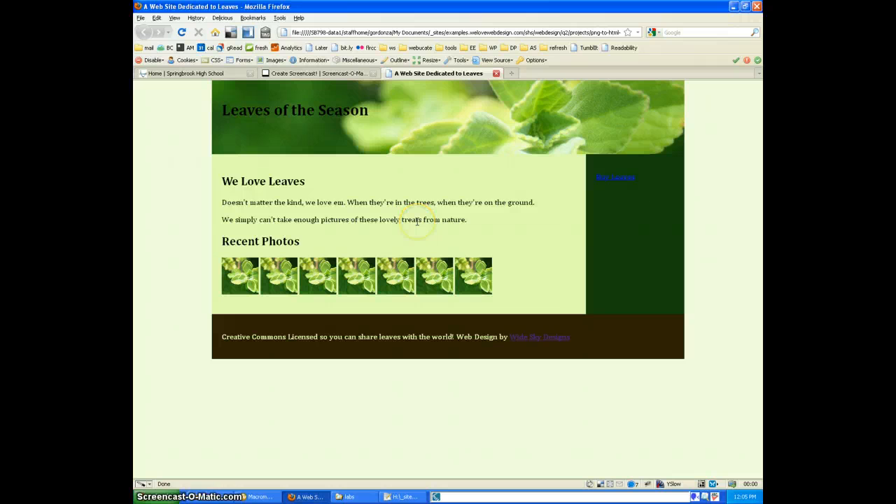
pyautogui.moveTo(404, 232)
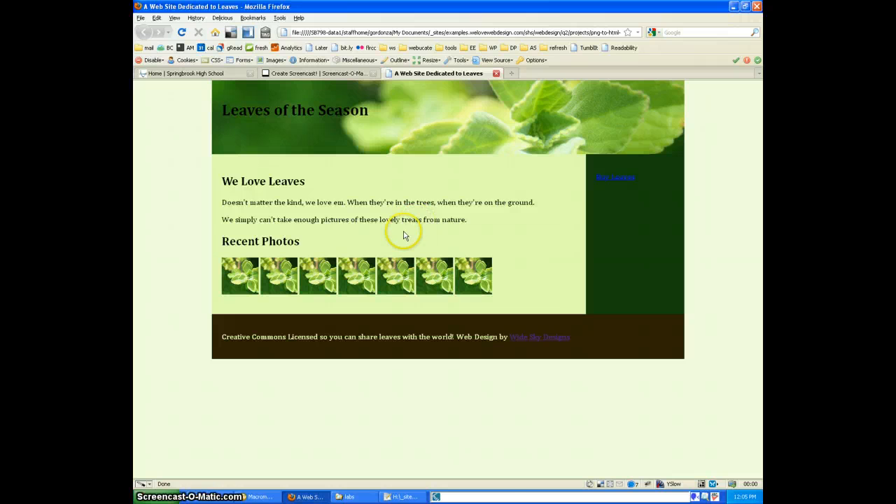
pyautogui.moveTo(537, 129)
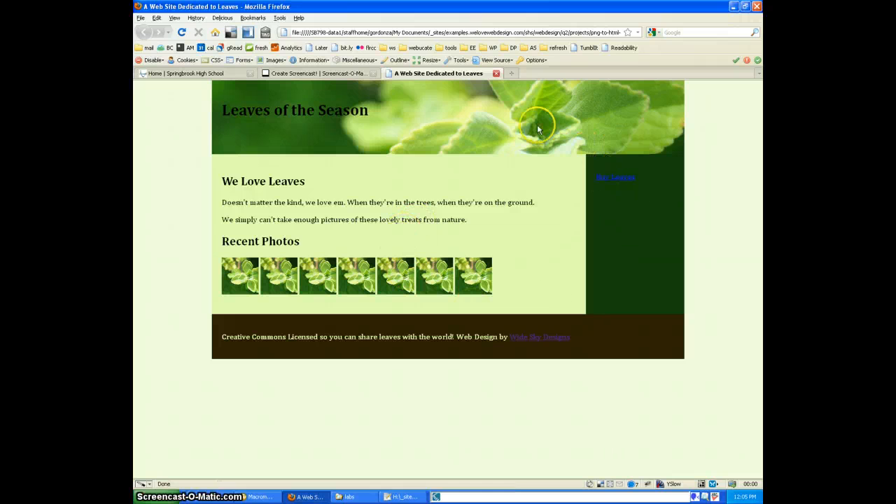
pyautogui.moveTo(360, 143)
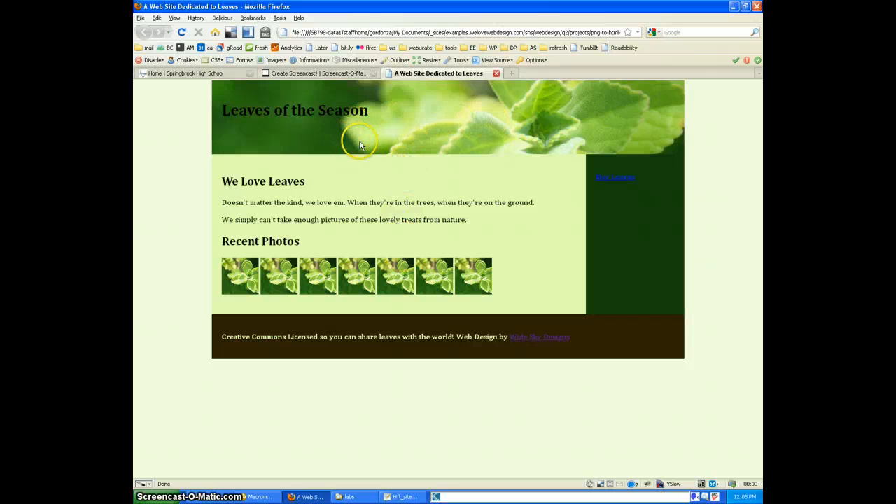
pyautogui.moveTo(357, 149)
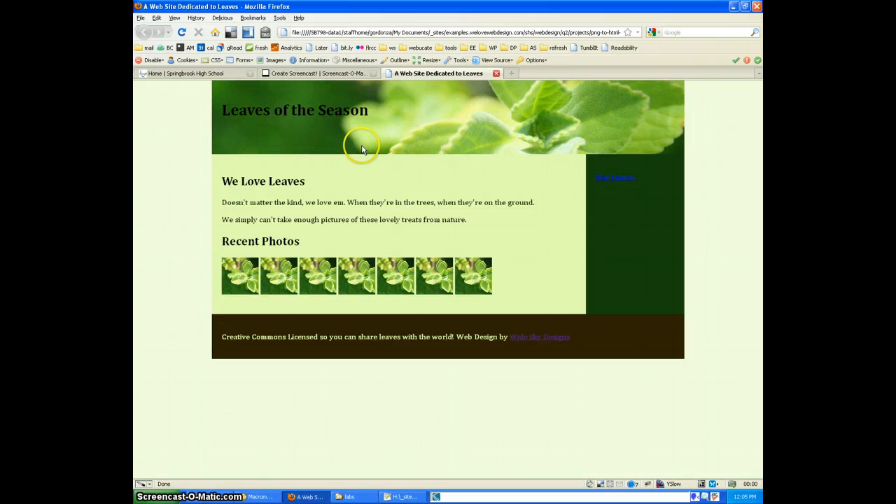
pyautogui.moveTo(280, 474)
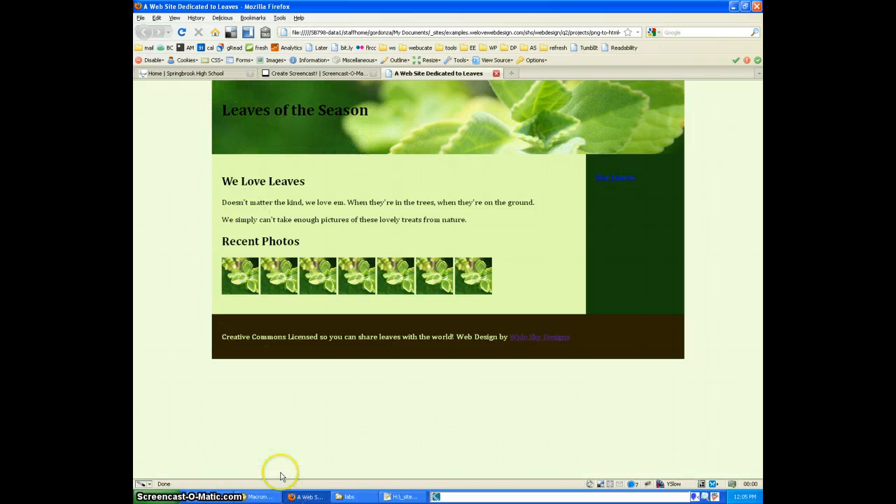
pyautogui.click(259, 496)
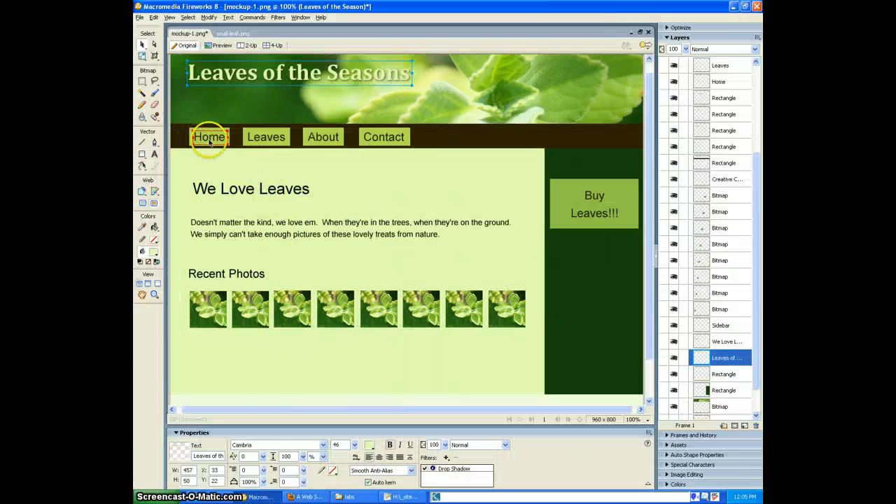
pyautogui.click(322, 137)
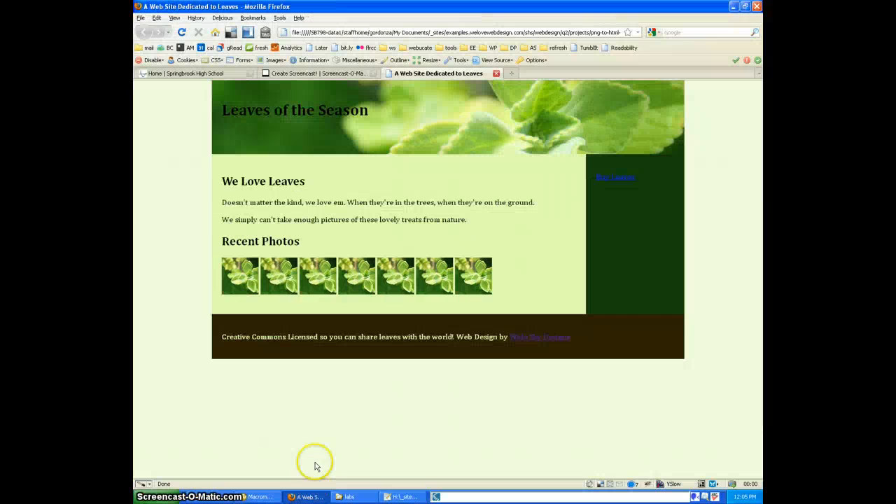
pyautogui.moveTo(558, 155)
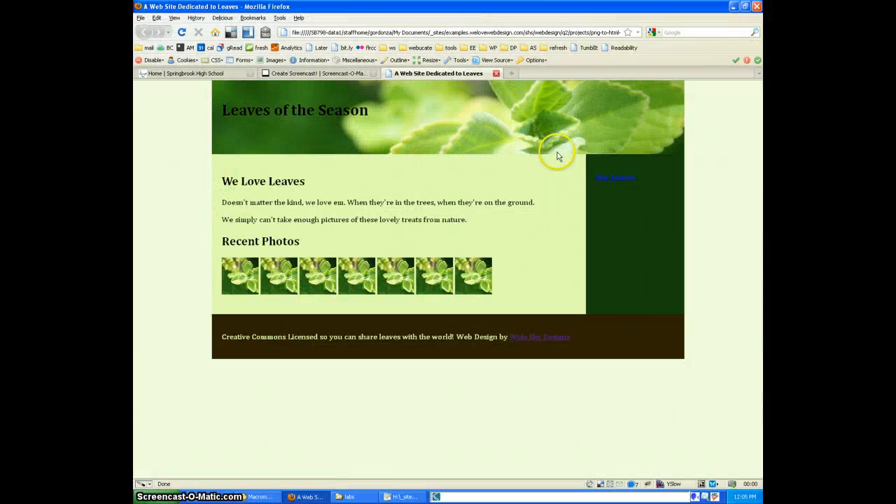
pyautogui.moveTo(529, 199)
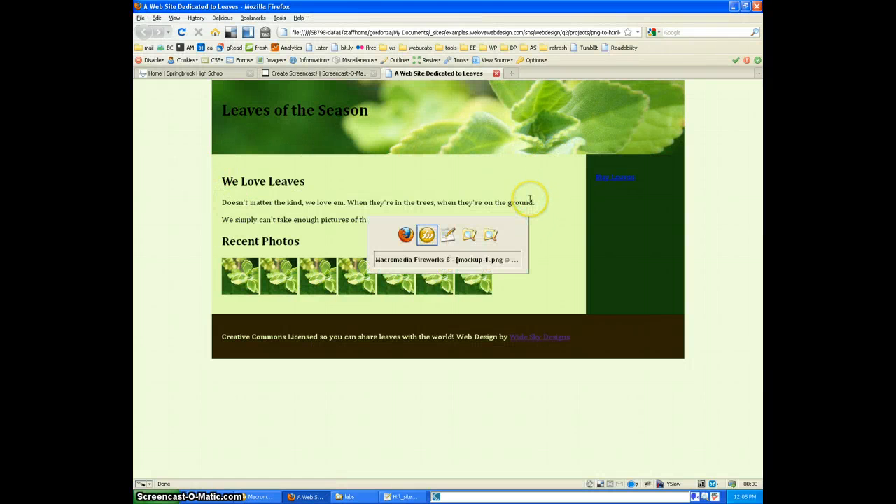
# - Insert a ul#nav with Home/Leaves/About/Contact links after the content div, then add #nav styling rules
pyautogui.click(402, 496)
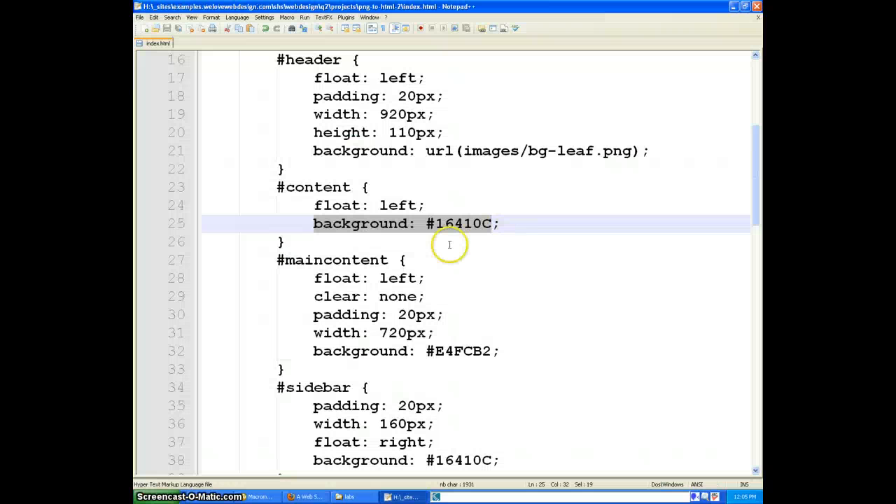
pyautogui.scroll(-3)
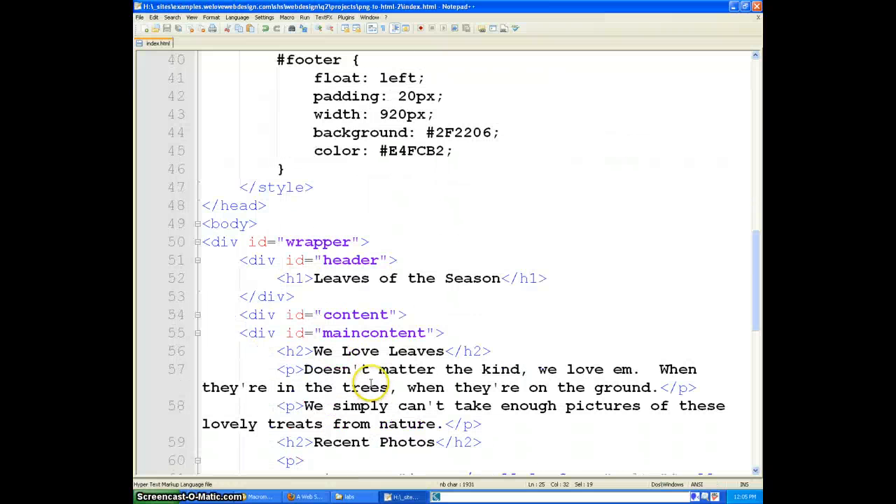
pyautogui.scroll(-3)
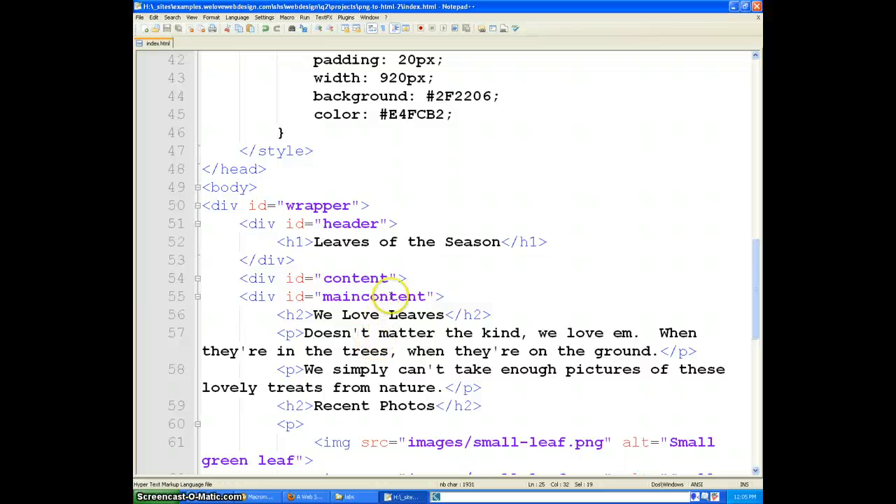
pyautogui.click(346, 16)
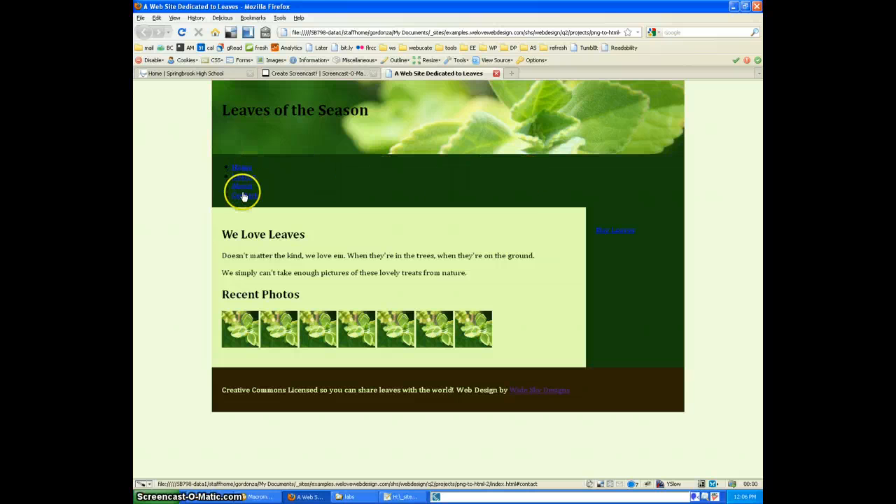
pyautogui.click(259, 496)
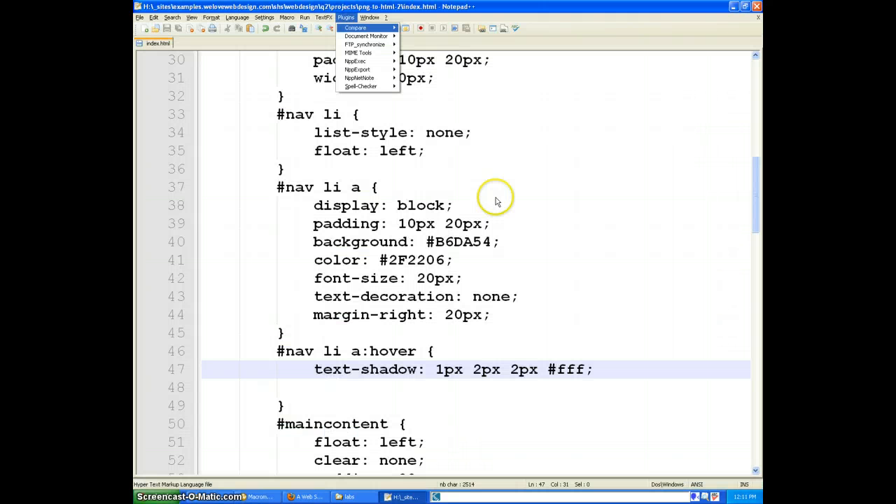
pyautogui.click(476, 196)
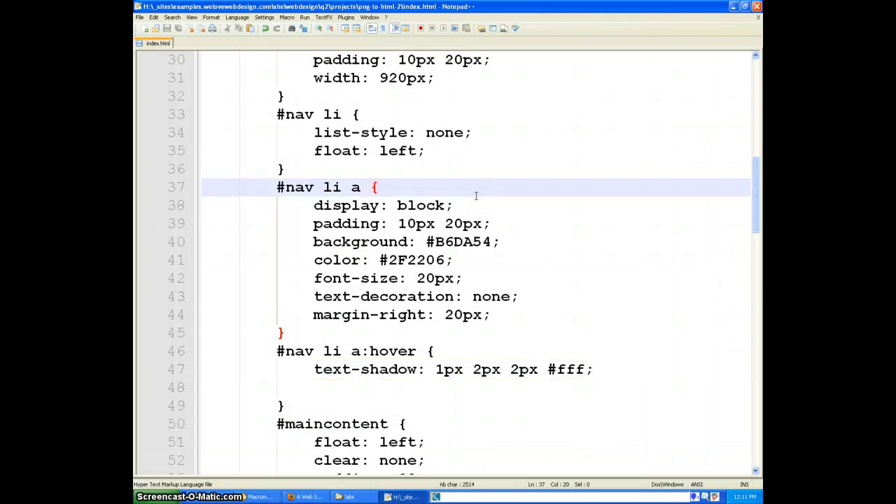
pyautogui.scroll(3)
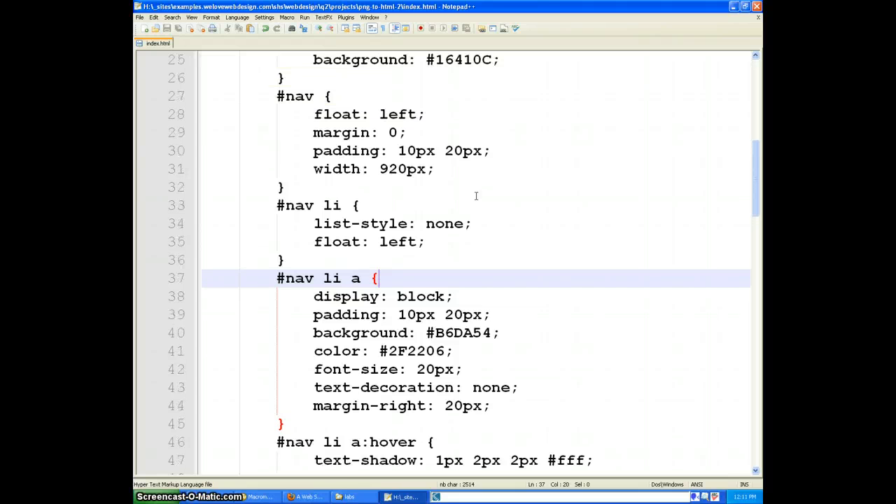
pyautogui.scroll(3)
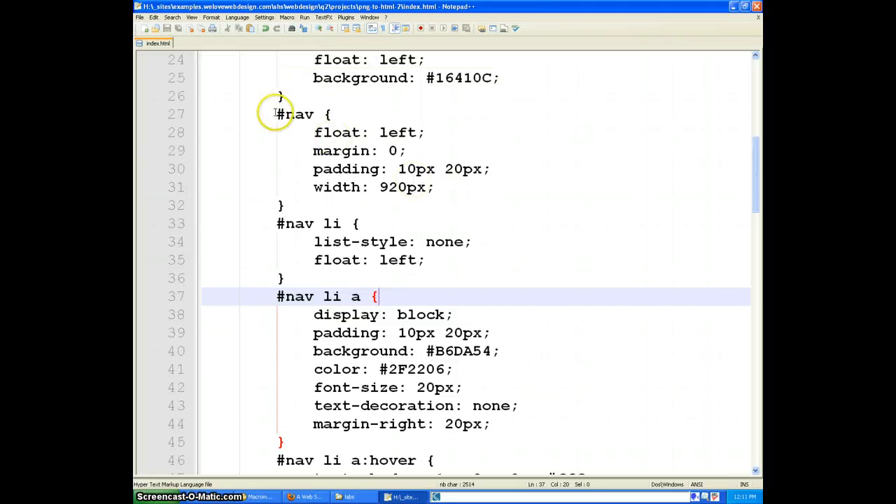
pyautogui.scroll(-3)
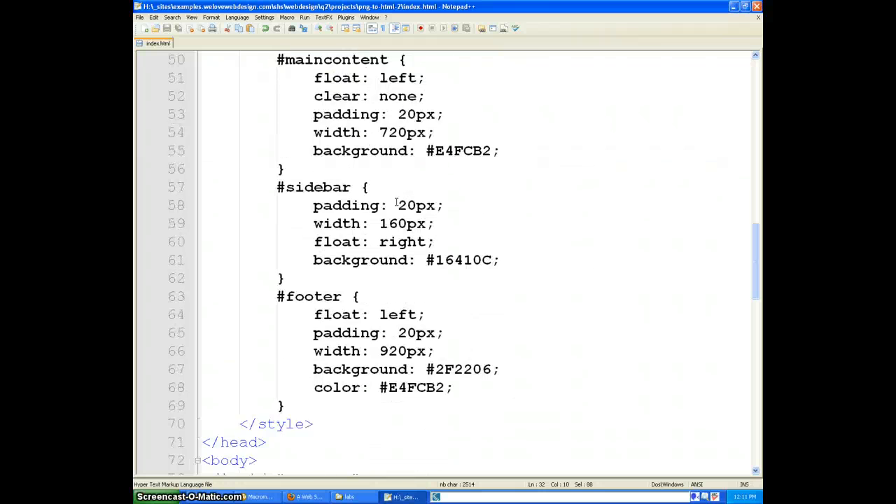
pyautogui.scroll(-3)
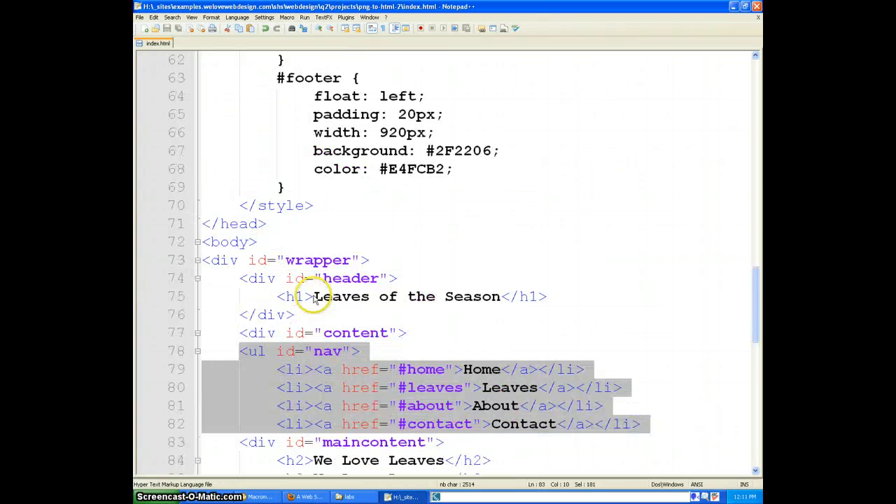
pyautogui.scroll(3)
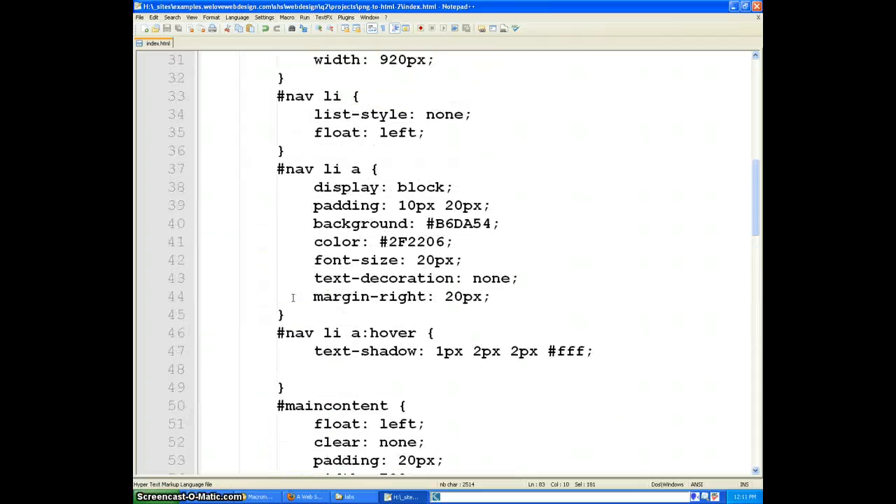
pyautogui.scroll(3)
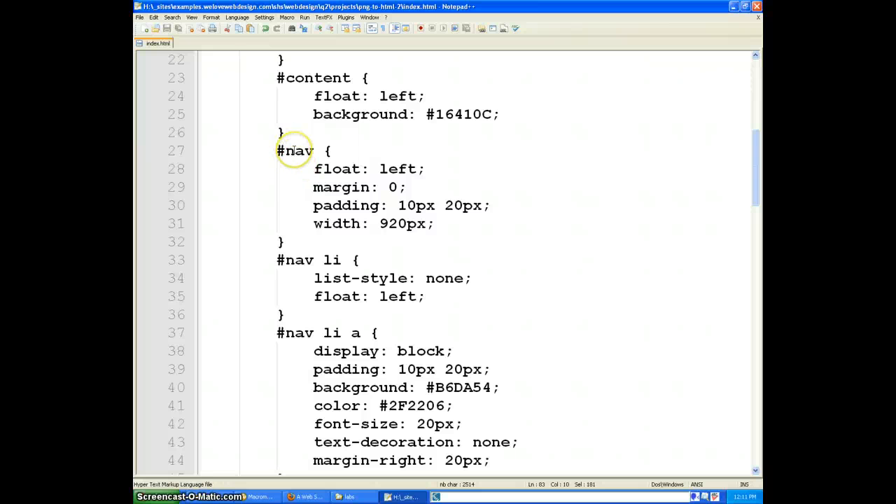
pyautogui.moveTo(294, 150)
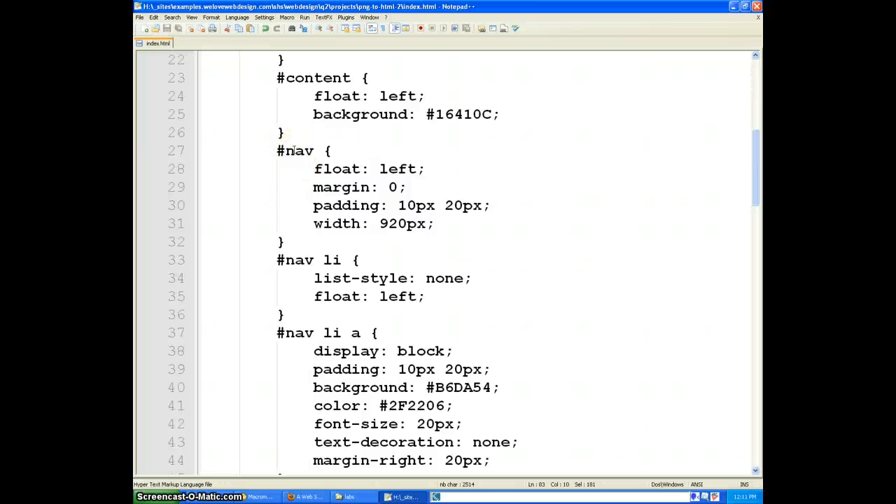
pyautogui.moveTo(386, 173)
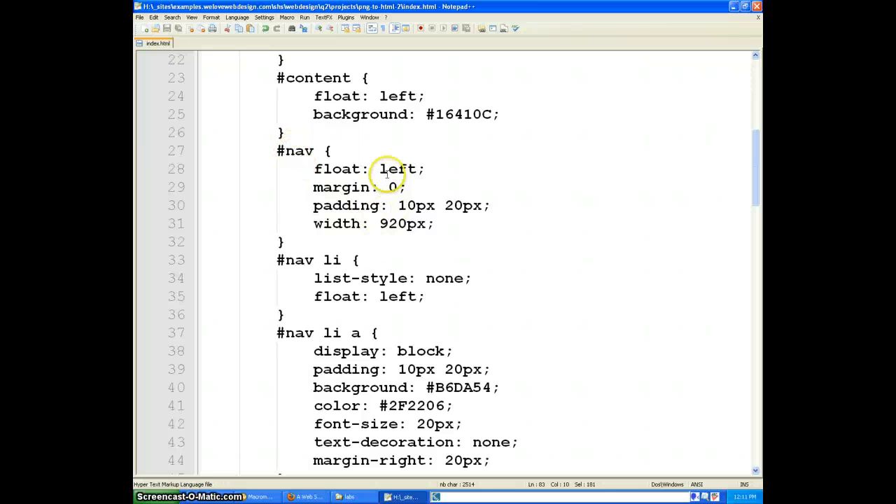
pyautogui.moveTo(387, 185)
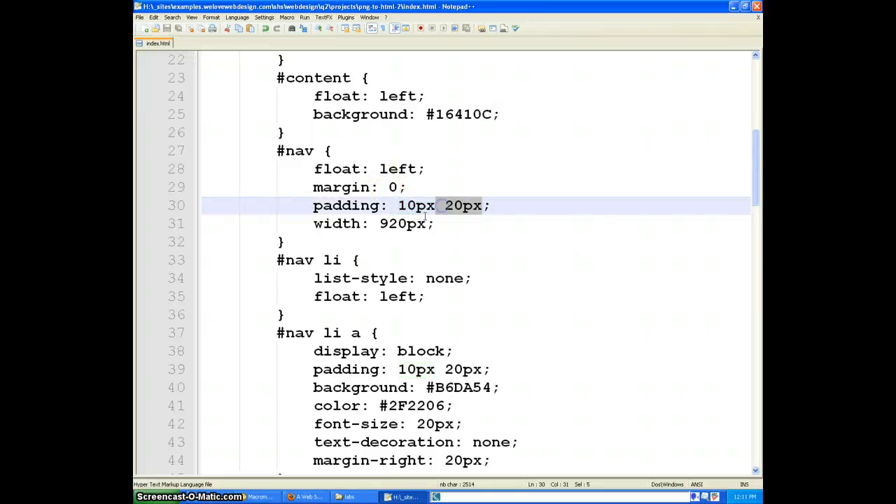
pyautogui.doubleClick(401, 223)
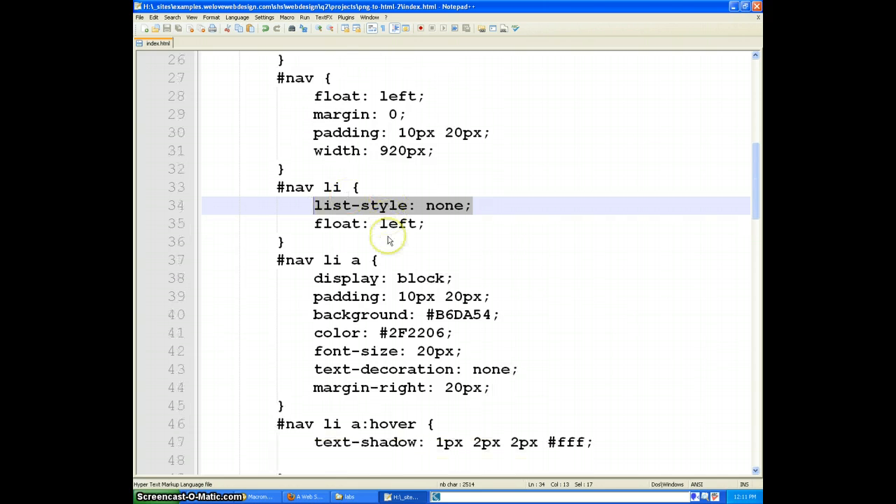
pyautogui.scroll(-3)
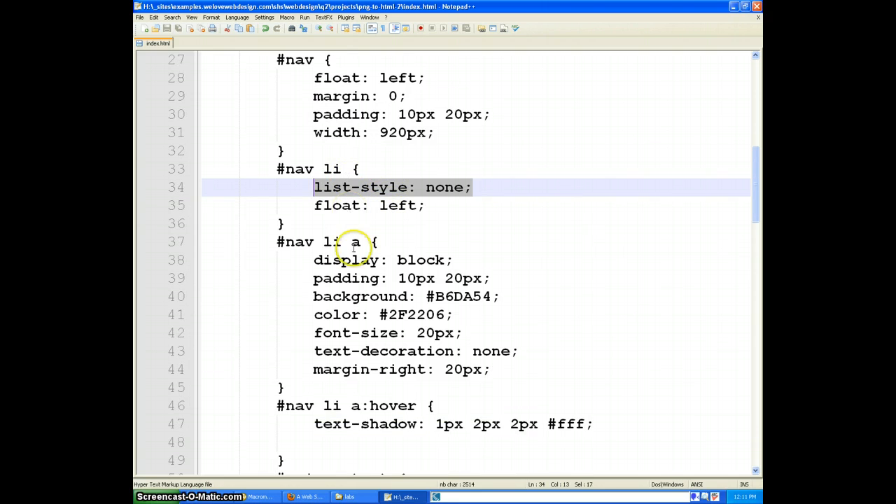
pyautogui.click(329, 260)
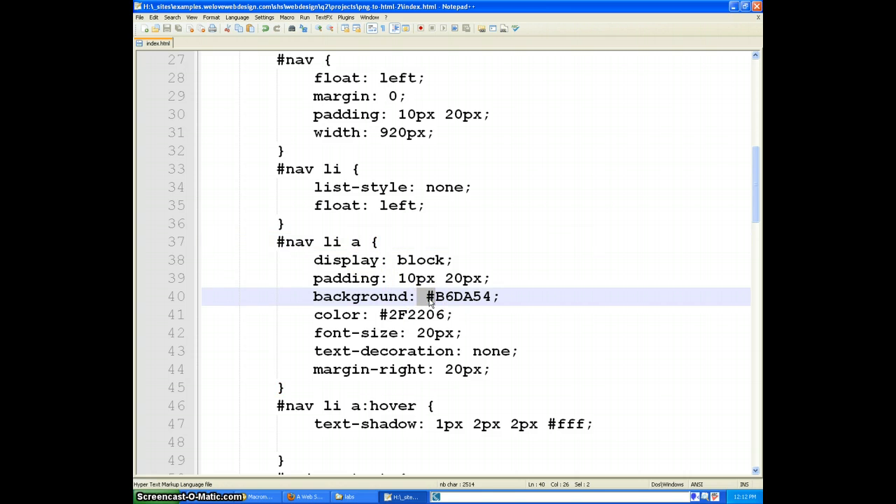
pyautogui.moveTo(408, 326)
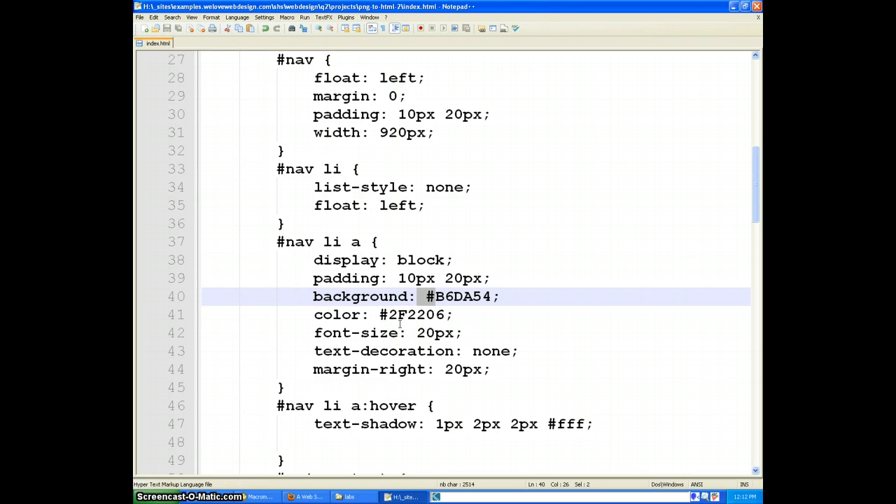
pyautogui.moveTo(329, 374)
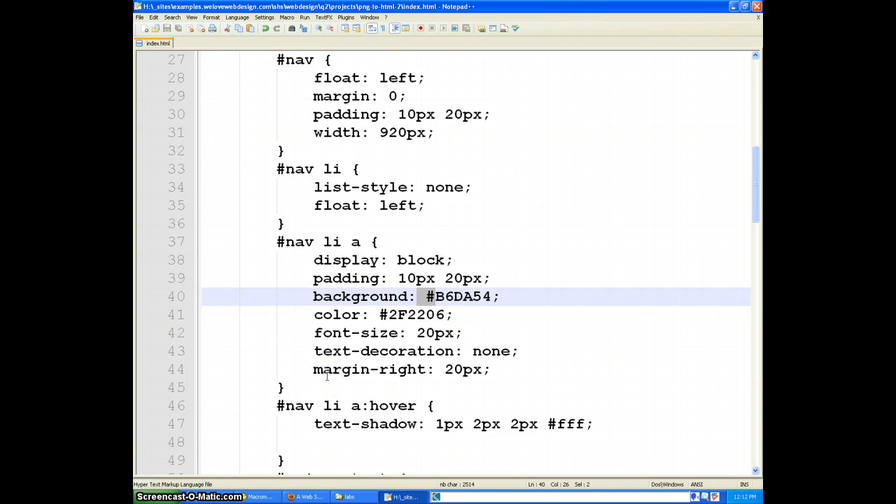
pyautogui.scroll(-3)
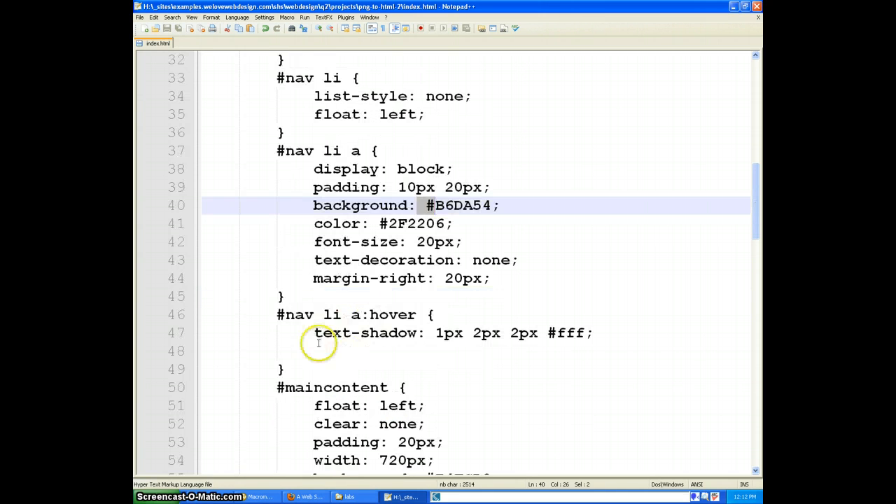
pyautogui.click(318, 351)
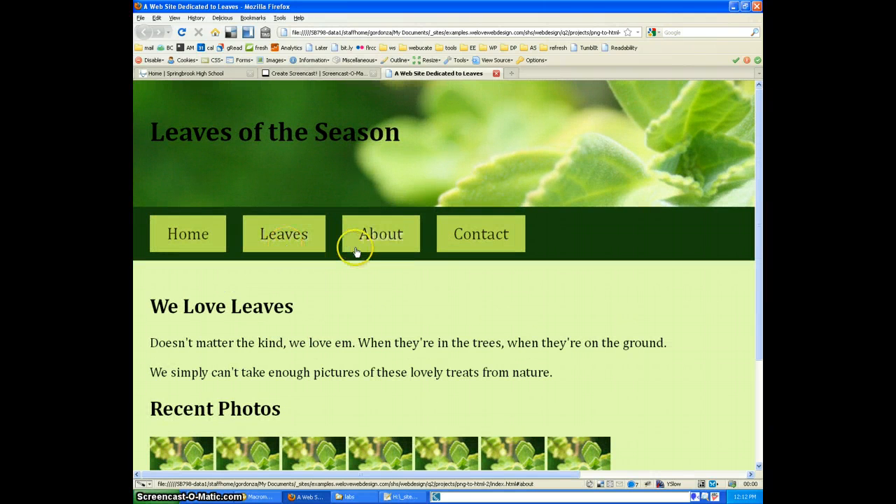
pyautogui.moveTo(355, 251)
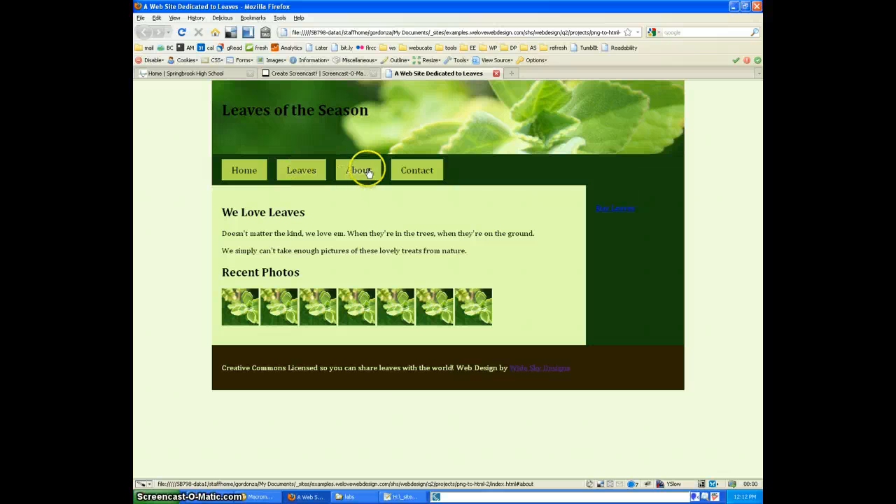
pyautogui.moveTo(339, 243)
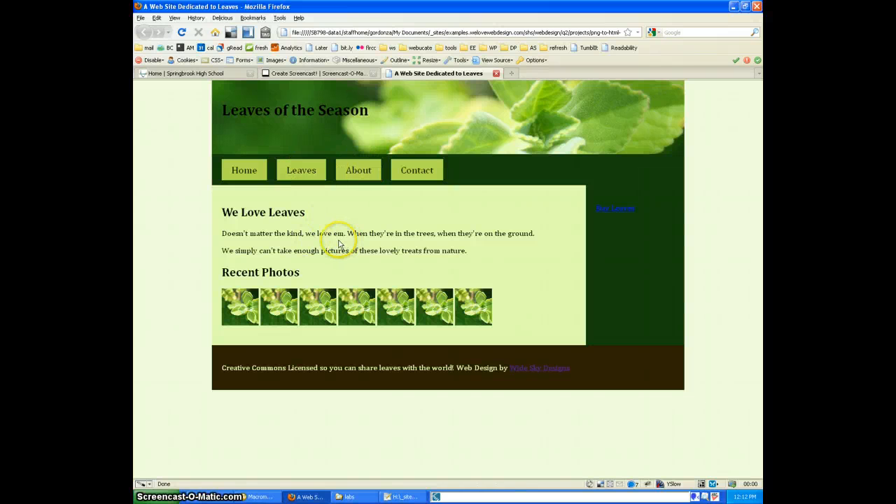